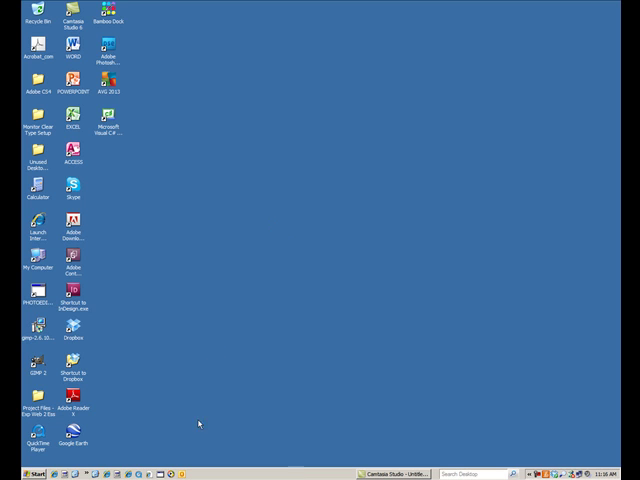
mouse_move(216, 196)
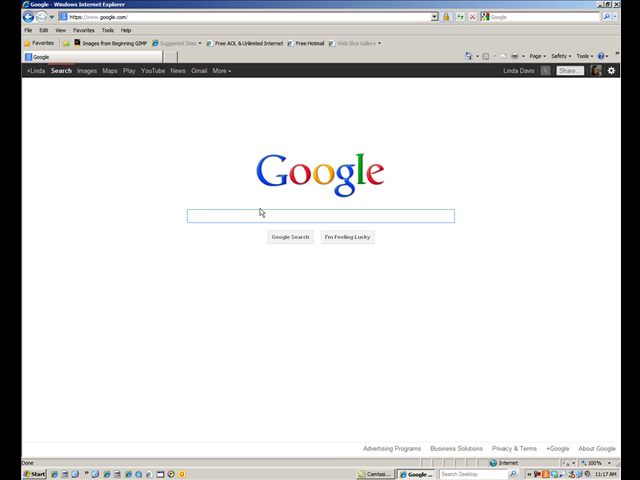
Step: Search Google for "Microsoft" and scroll through the company results
type("Microsoft")
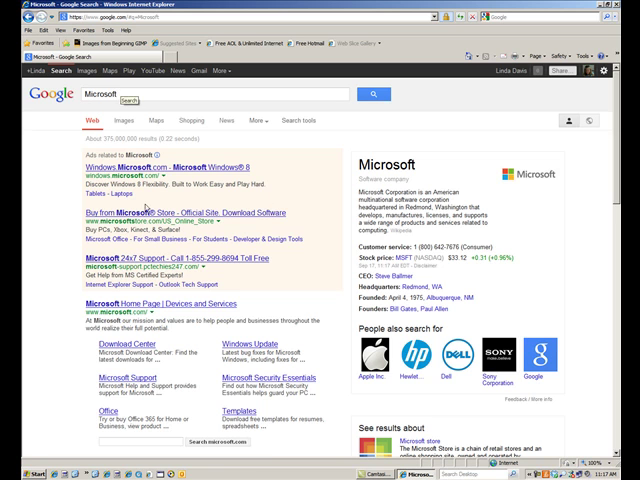
scroll("down", 3)
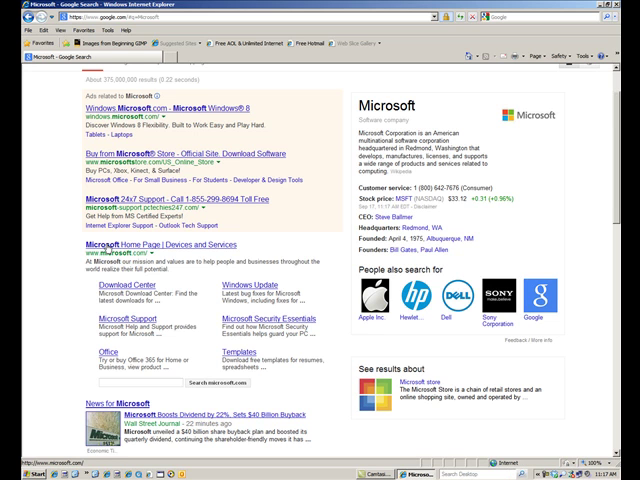
scroll("down", 3)
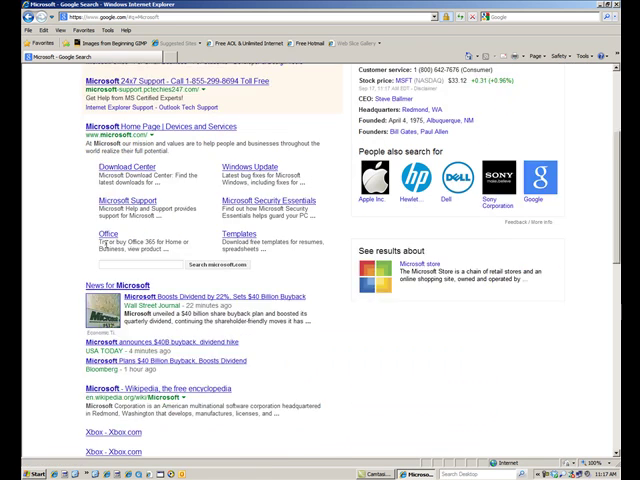
scroll("down", 3)
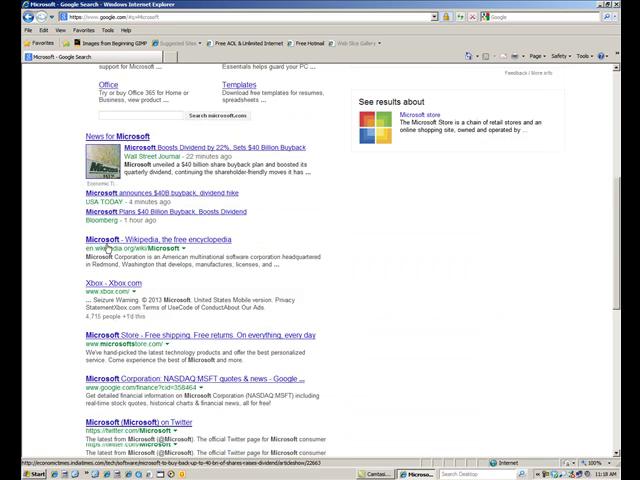
scroll("down", 3)
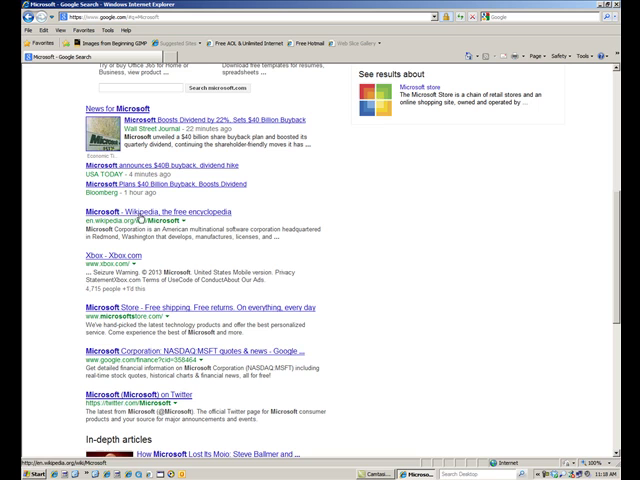
mouse_move(56, 220)
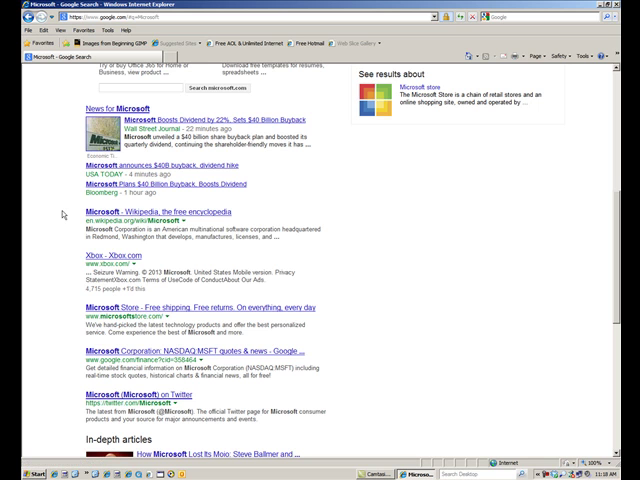
mouse_move(80, 222)
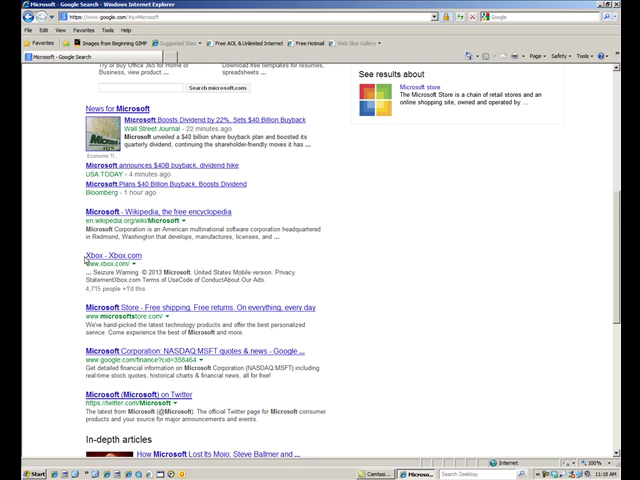
scroll("down", 3)
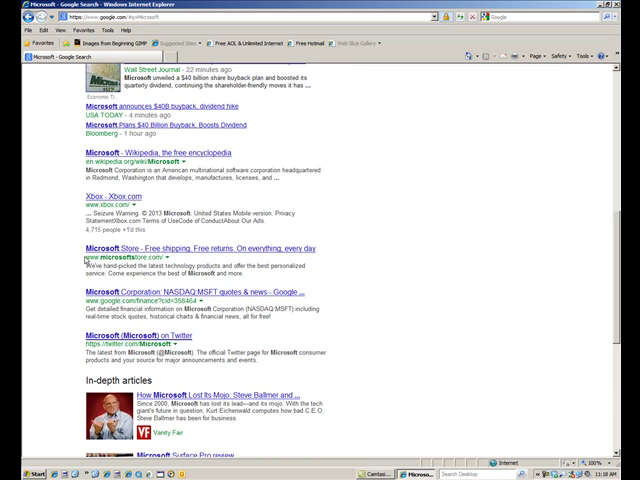
scroll("down", 3)
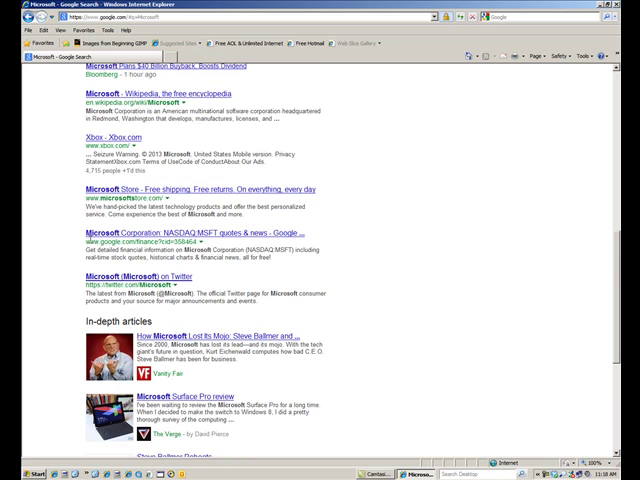
scroll("down", 3)
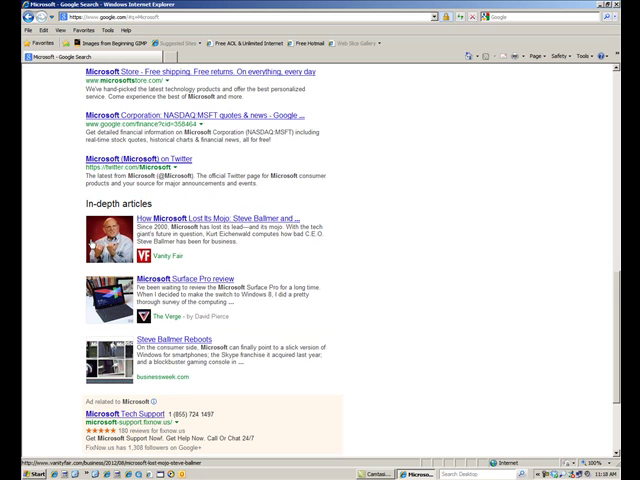
scroll("down", 3)
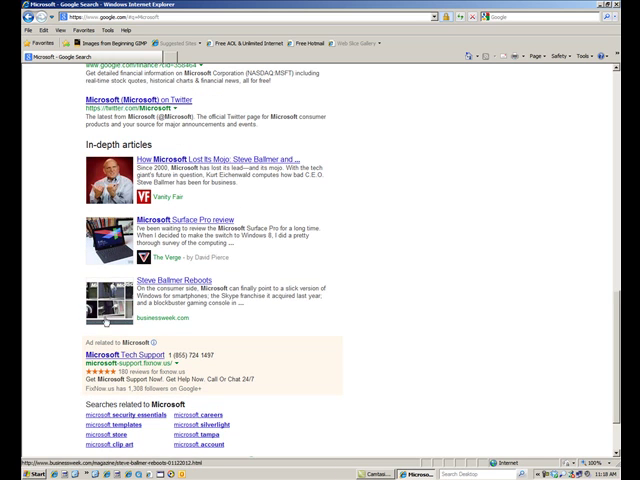
scroll("down", 3)
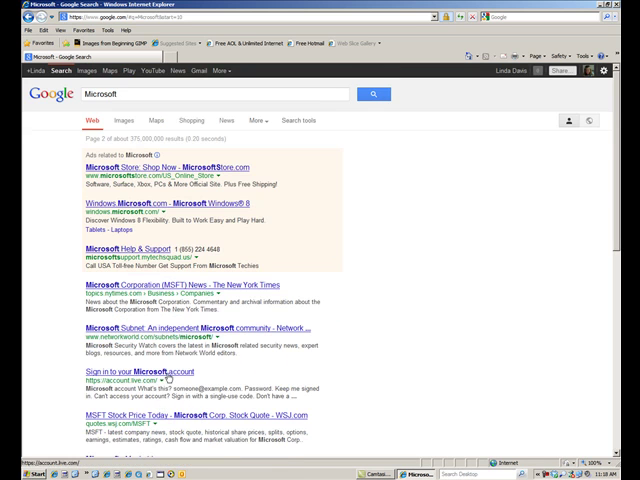
scroll("down", 3)
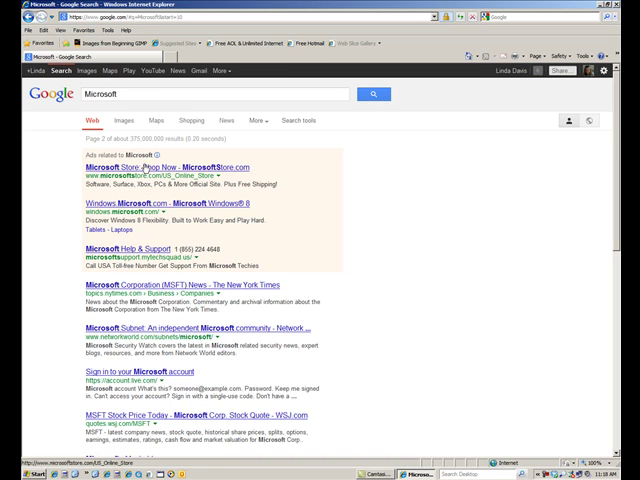
mouse_move(124, 120)
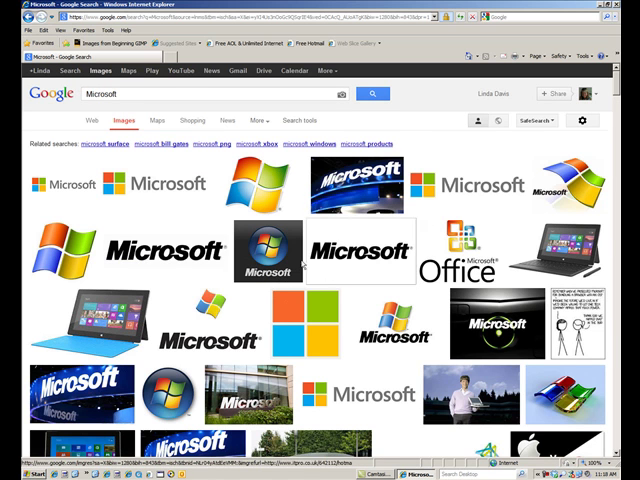
Step: Scroll through the Google Images results for Microsoft
scroll("down", 3)
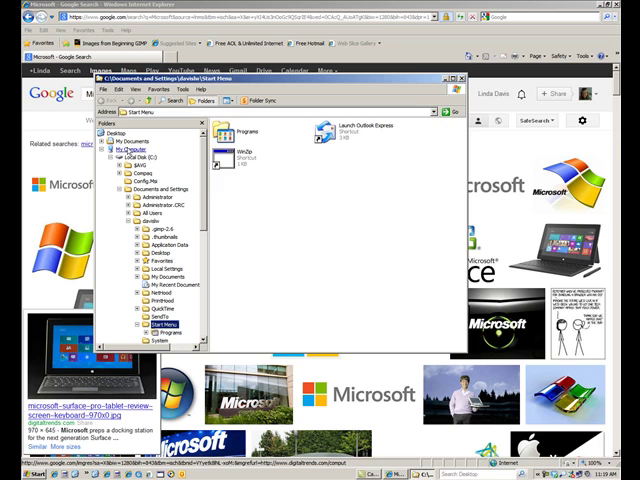
Step: Navigate from My Computer into the project folder and create a new folder there
left_click(132, 156)
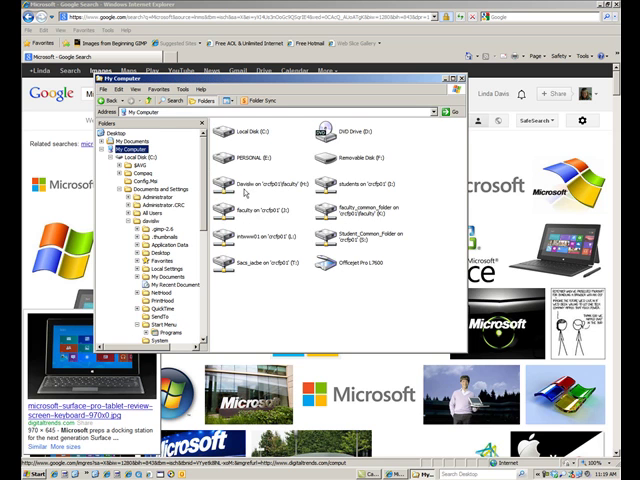
double_click(232, 184)
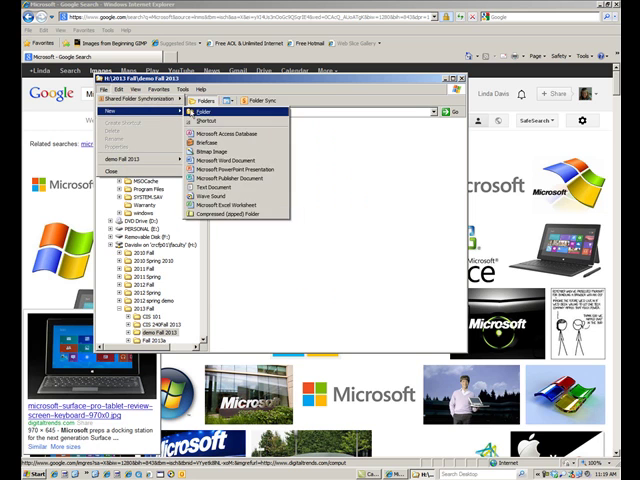
left_click(204, 126)
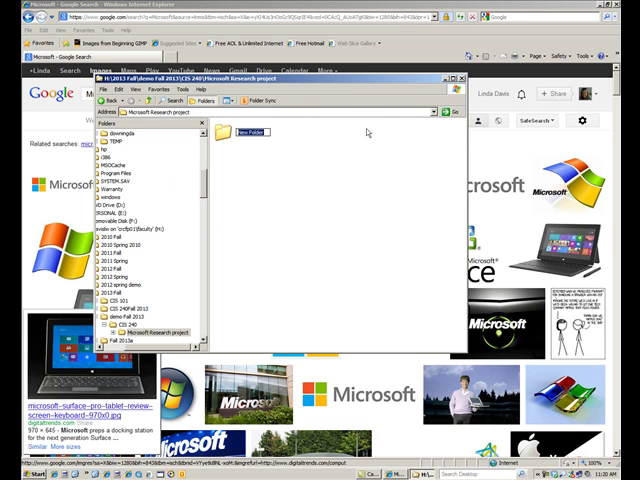
Step: Name the new subfolder "image" and add a second subfolder for research
type("image")
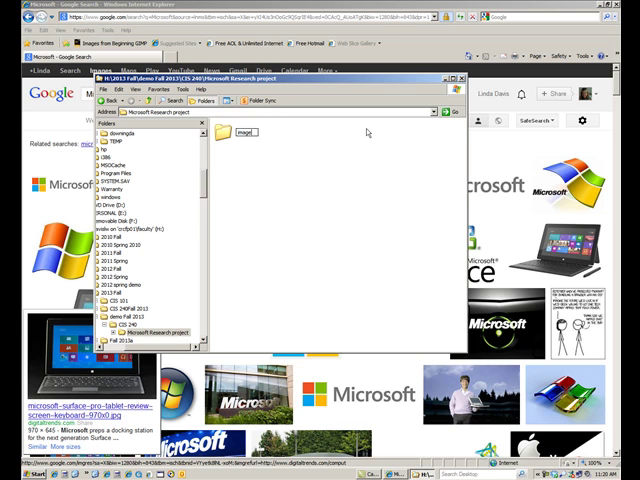
left_click(240, 132)
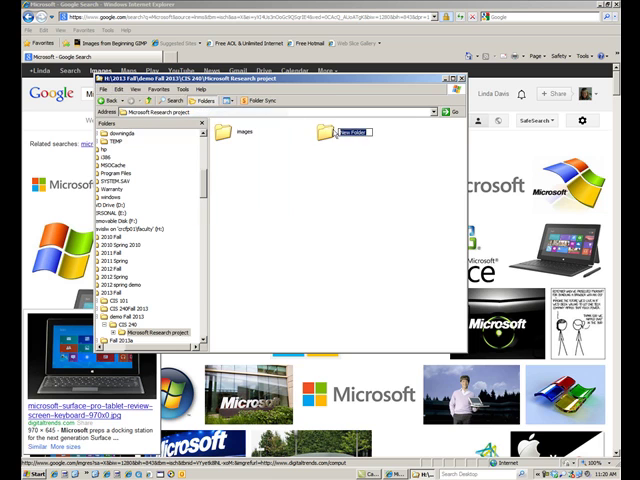
type("reset")
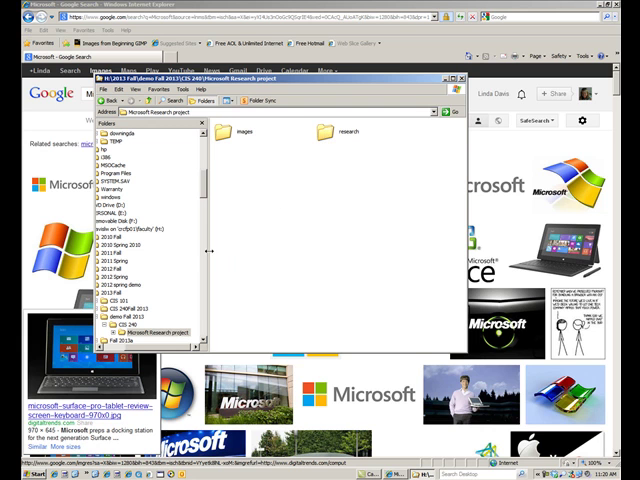
left_click(18, 476)
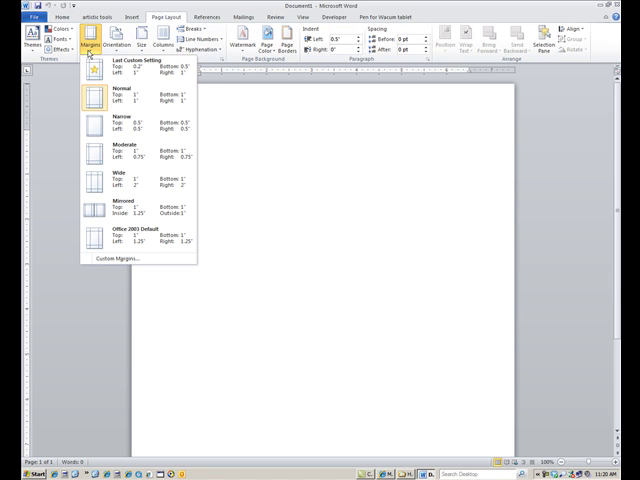
mouse_move(140, 76)
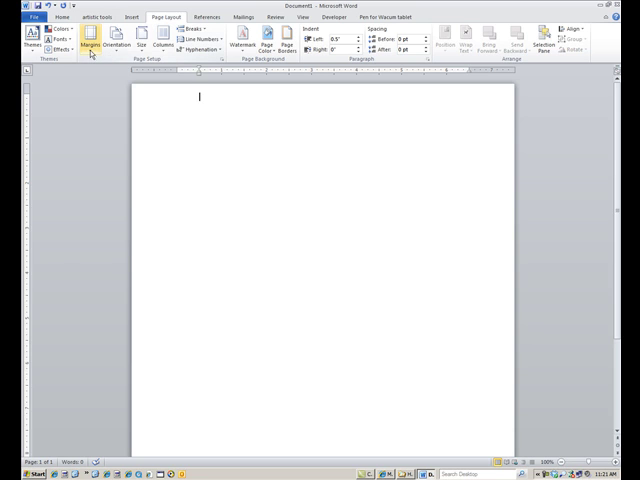
Step: Apply the Narrow margins preset to the blank document and start saving it
left_click(92, 48)
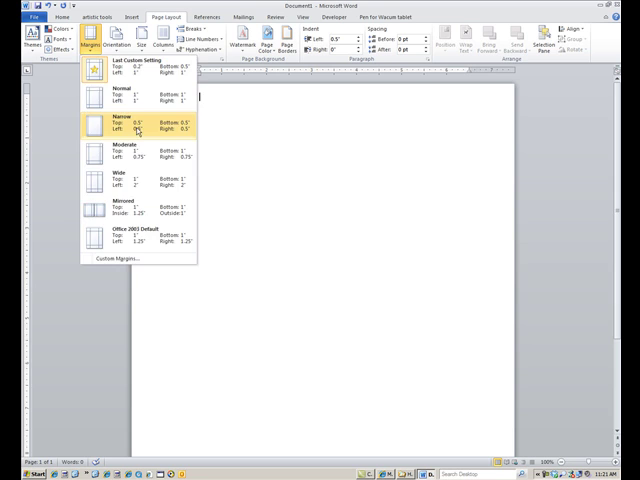
left_click(136, 122)
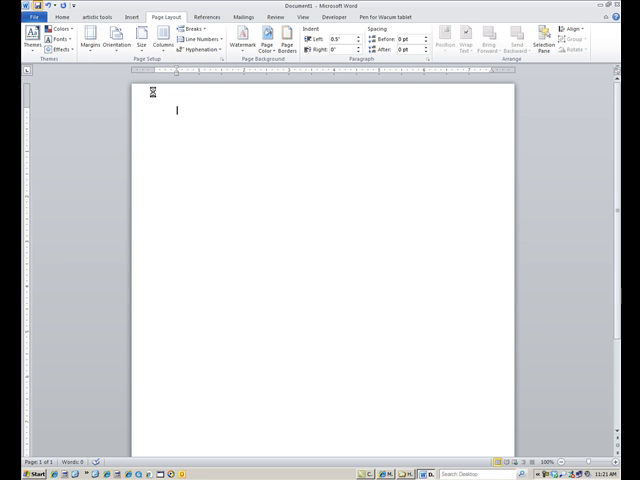
key("ctrl+s")
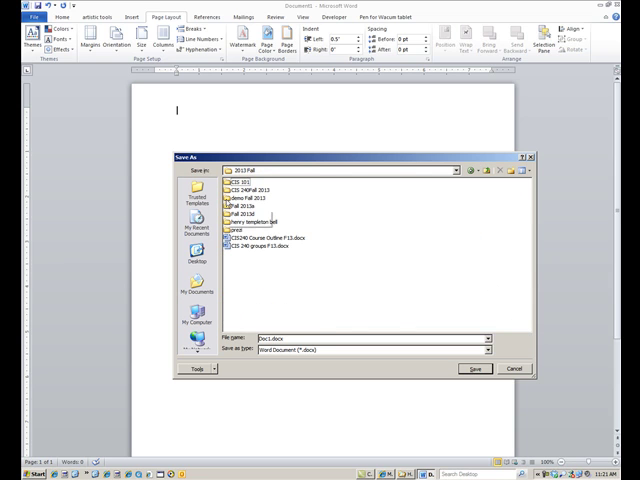
Step: Save the blank document as "microsoft research" inside the project's research folder
double_click(248, 200)
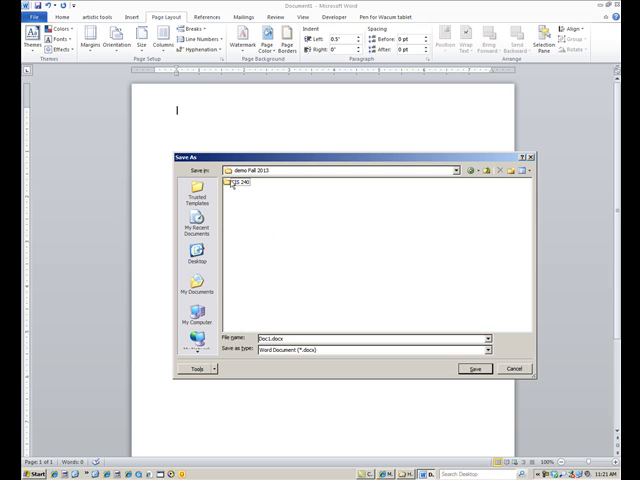
left_click(240, 184)
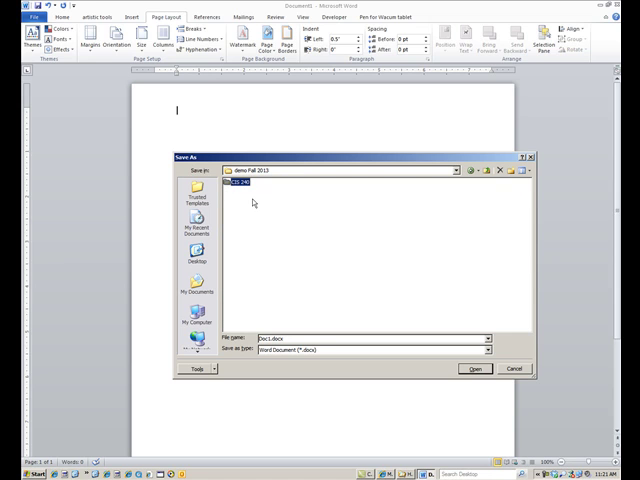
double_click(248, 184)
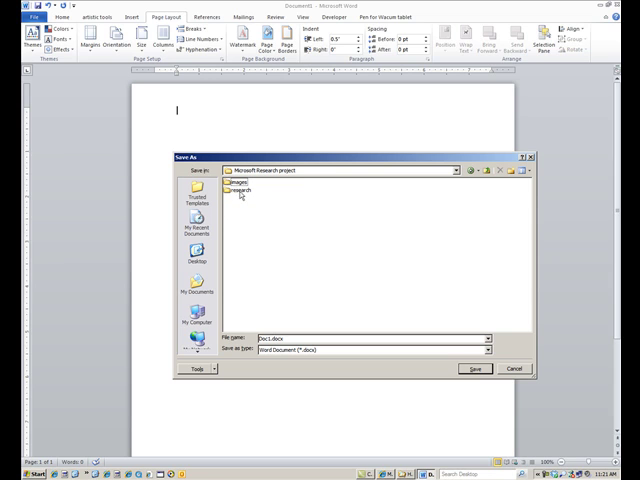
double_click(242, 192)
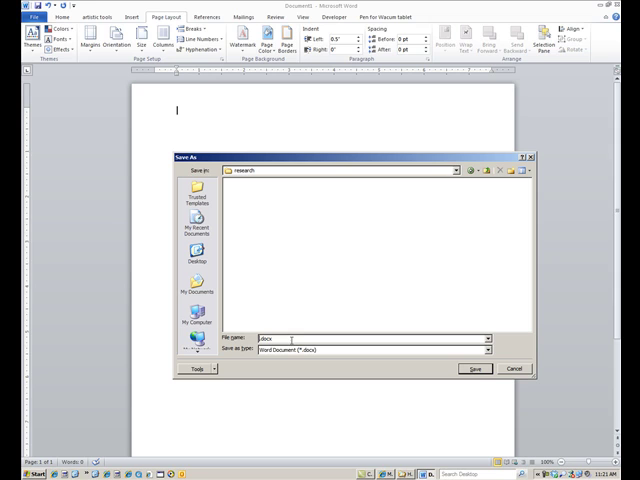
type("microsoft research")
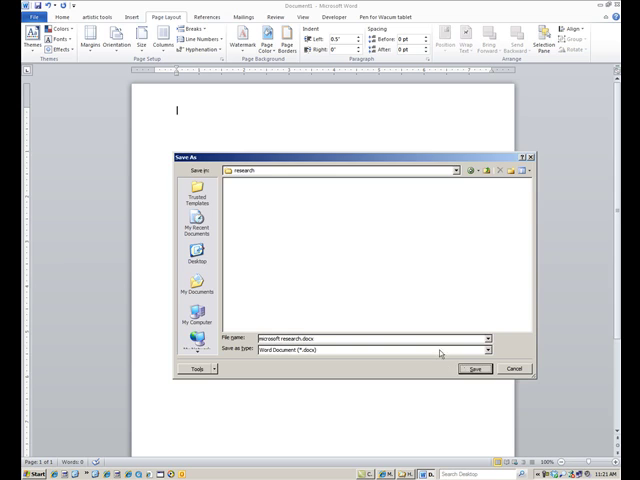
left_click(474, 368)
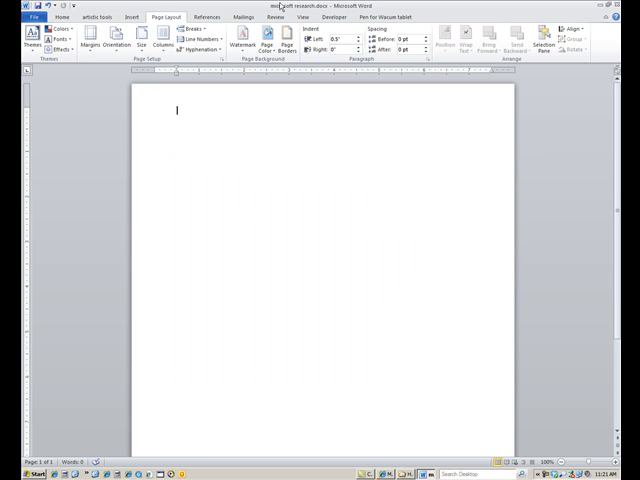
mouse_move(168, 128)
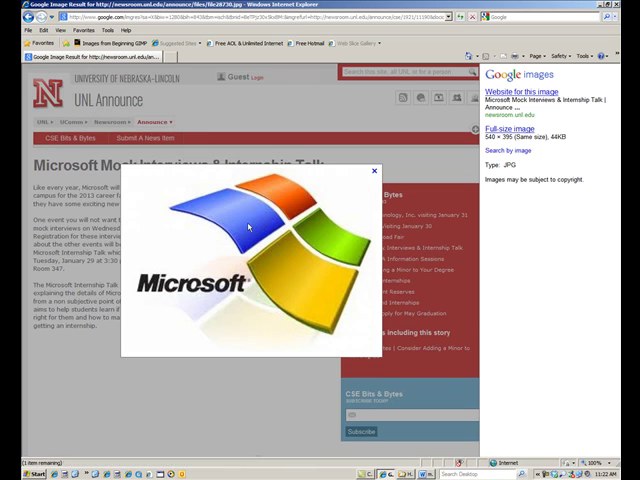
mouse_move(318, 218)
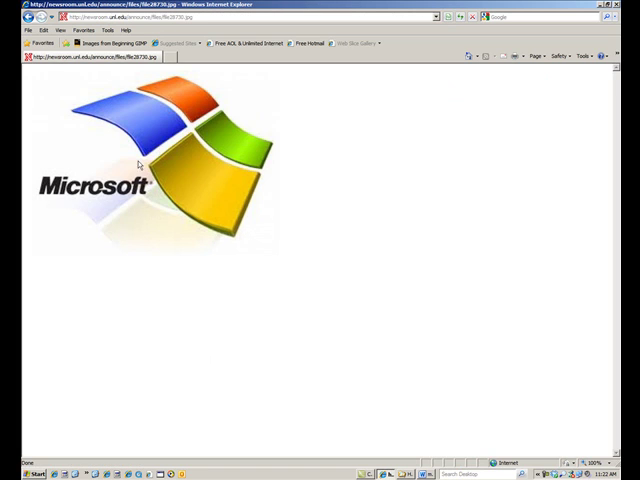
mouse_move(132, 208)
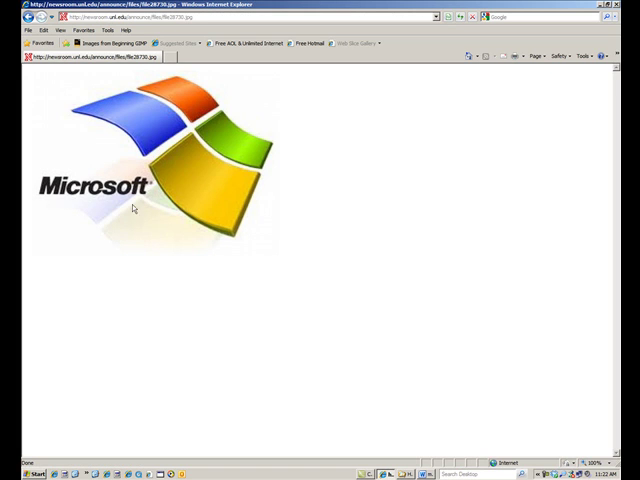
Step: Save the Microsoft logo picture as "microsoft logo" in the project's images folder
right_click(132, 208)
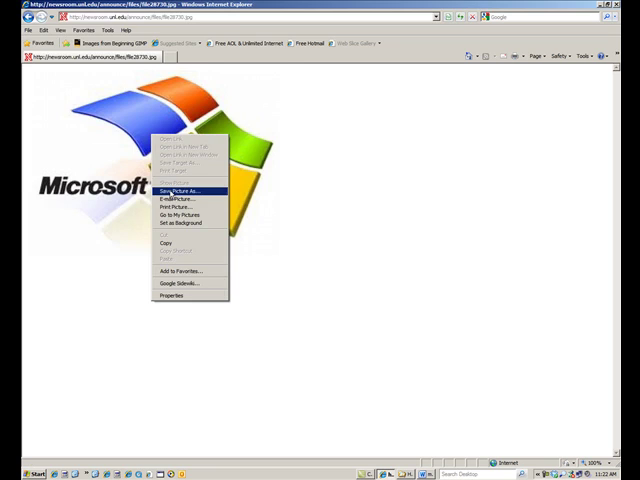
left_click(186, 188)
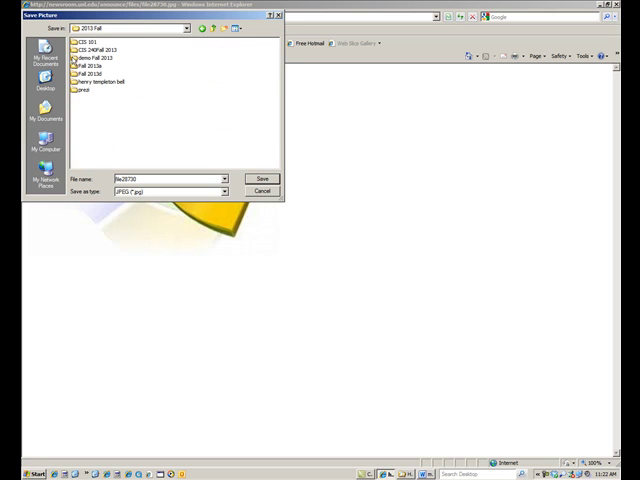
double_click(104, 60)
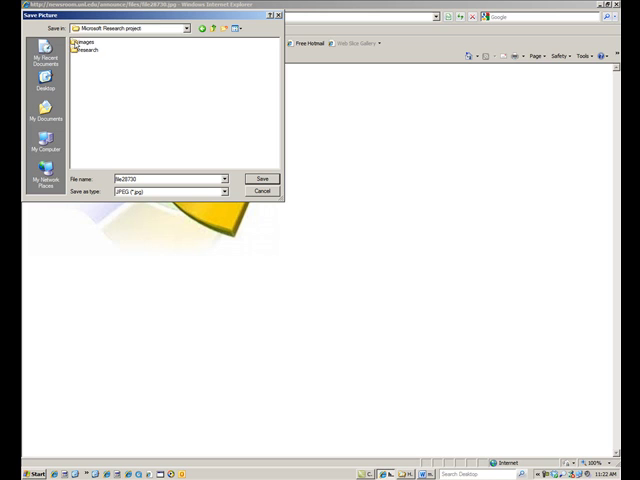
double_click(92, 48)
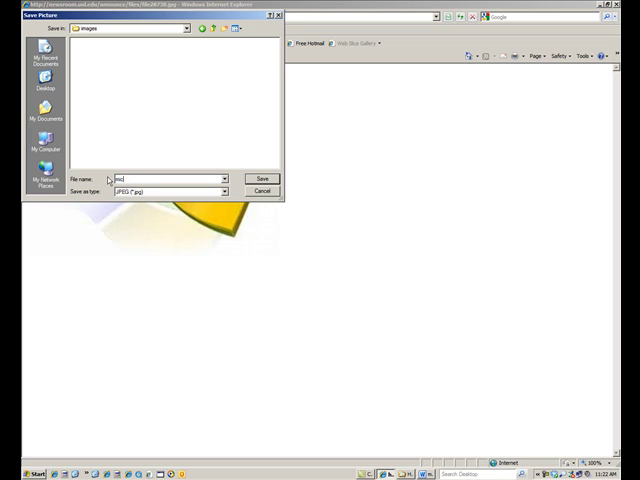
type("microsoft logo")
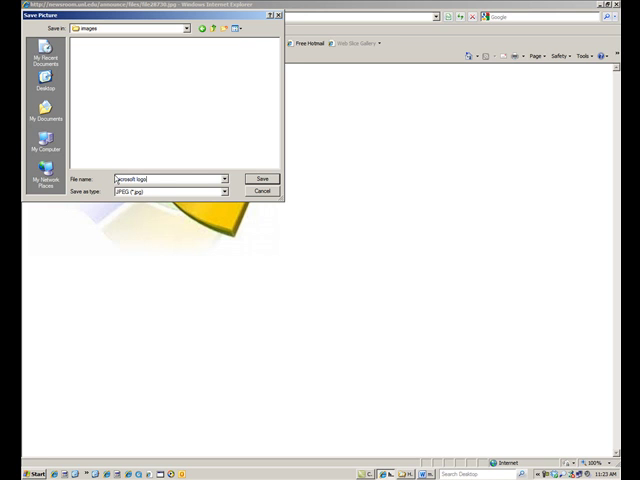
left_click(262, 180)
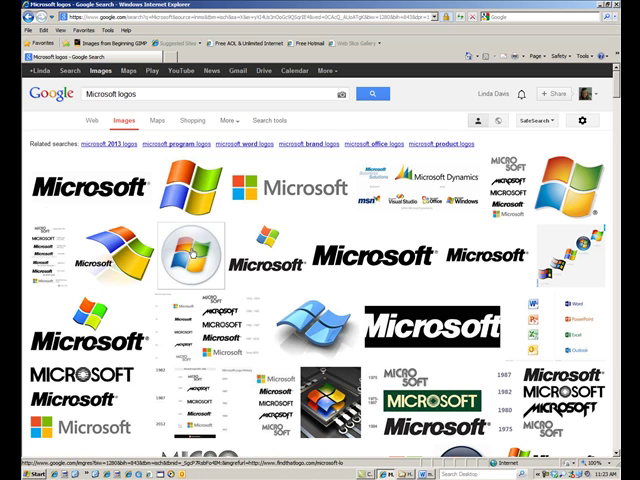
Step: Save the round Windows logo at full size into the images folder
left_click(196, 248)
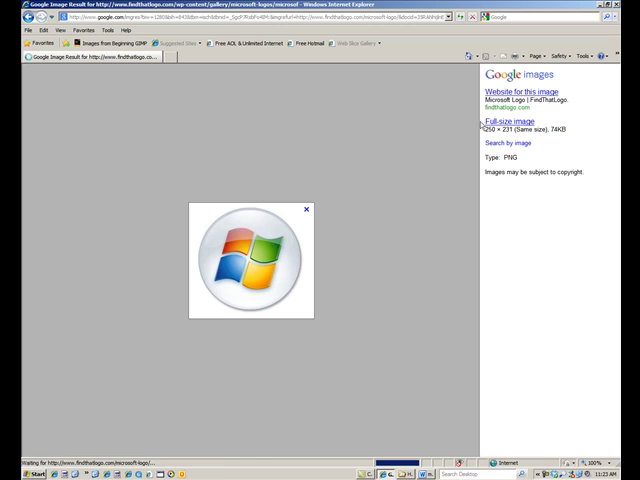
left_click(508, 120)
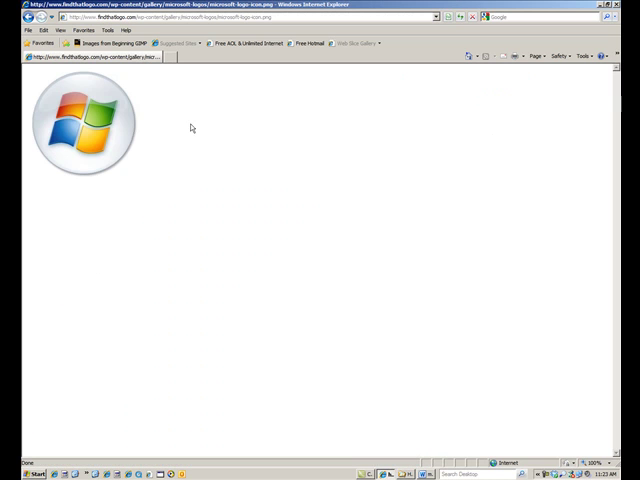
right_click(84, 126)
type("microsoft-logo round")
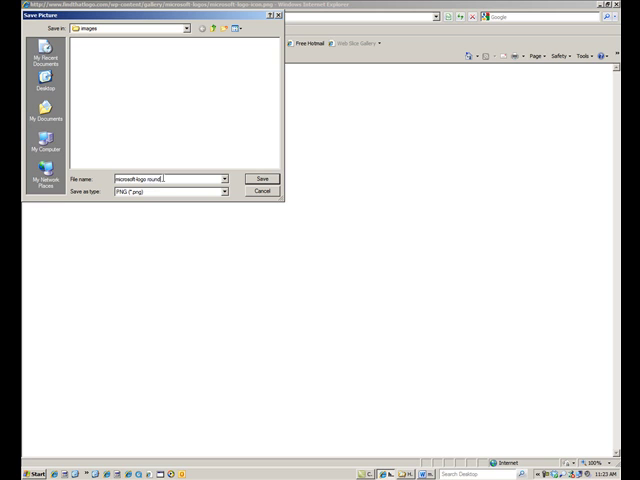
left_click(260, 178)
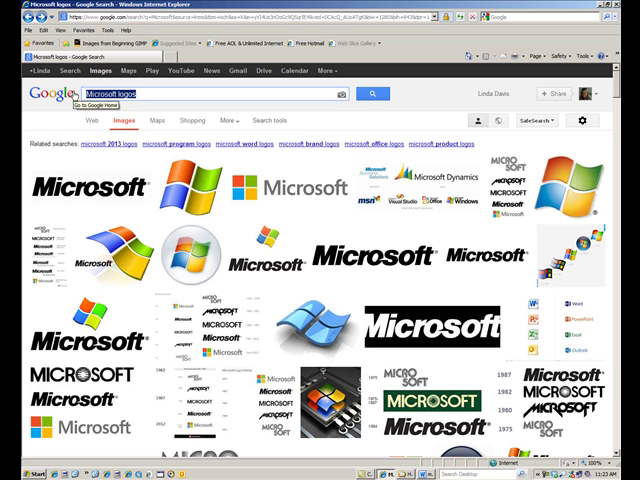
Step: Search images for Bill Gates and save a portrait as "founder bill gates" in the images folder
type("Bill")
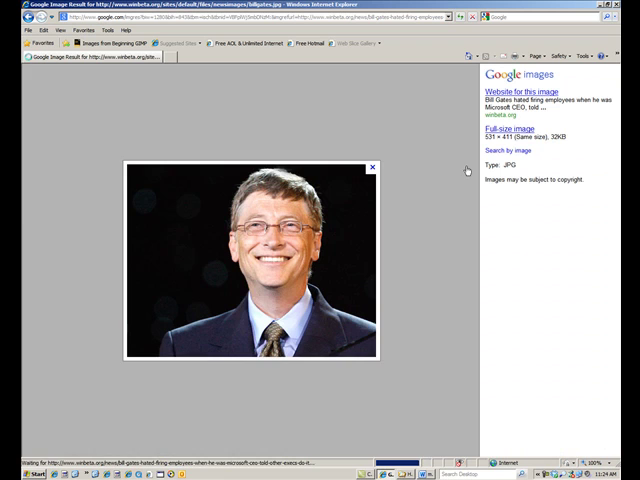
left_click(510, 128)
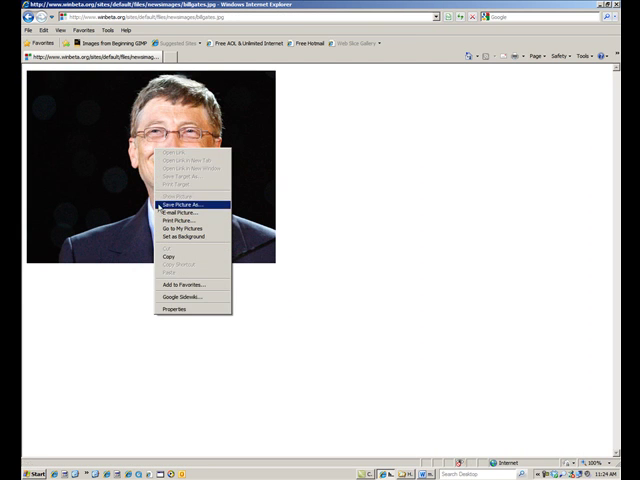
left_click(180, 204)
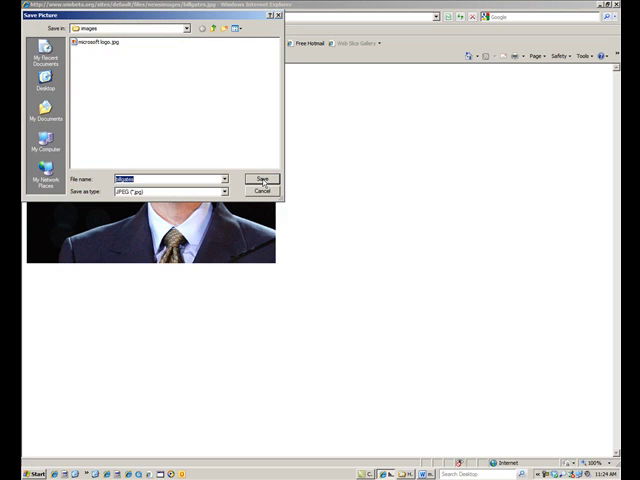
type("founder")
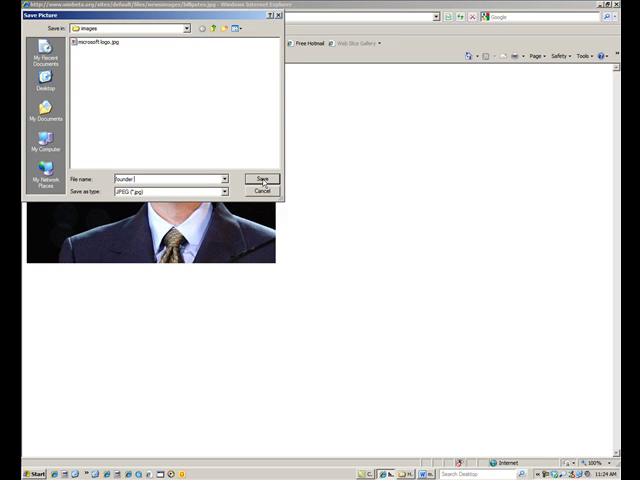
type("bill gates")
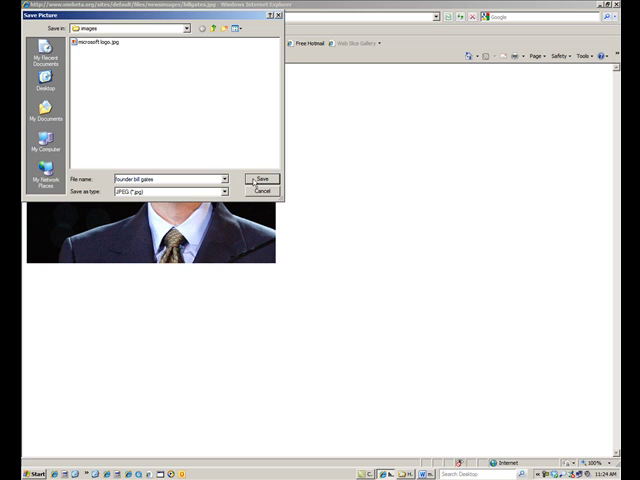
left_click(260, 180)
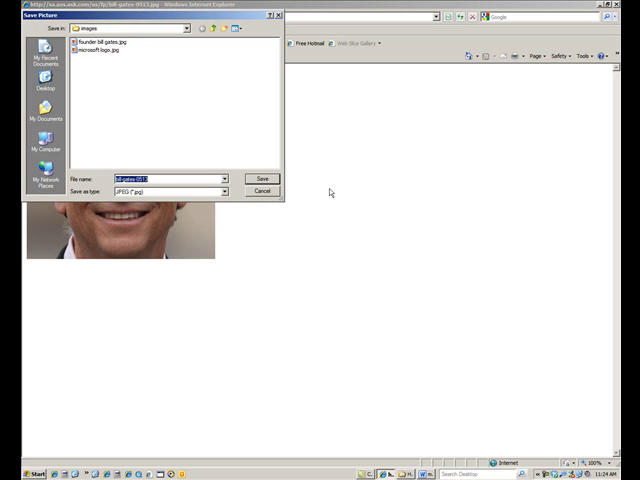
Step: Save the close-up smiling Bill Gates photo as "bill casual" in the images folder
type("bd")
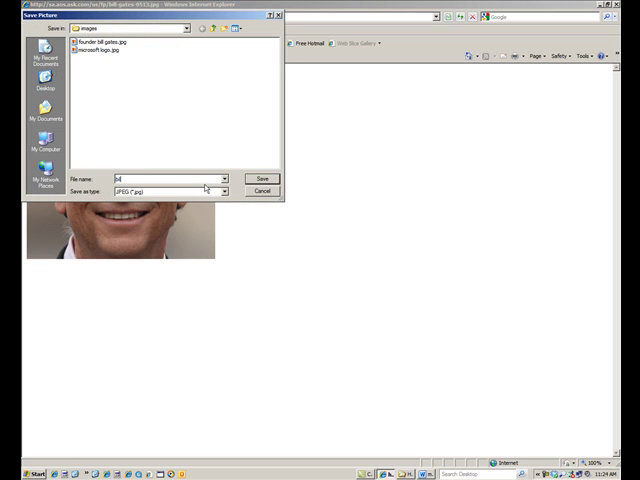
type("bill casual")
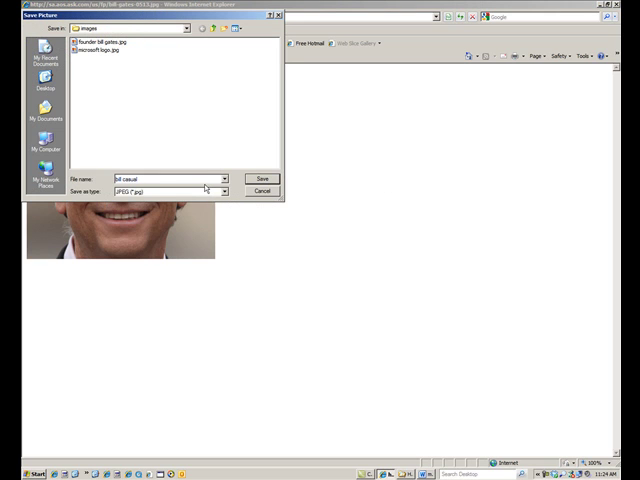
left_click(262, 180)
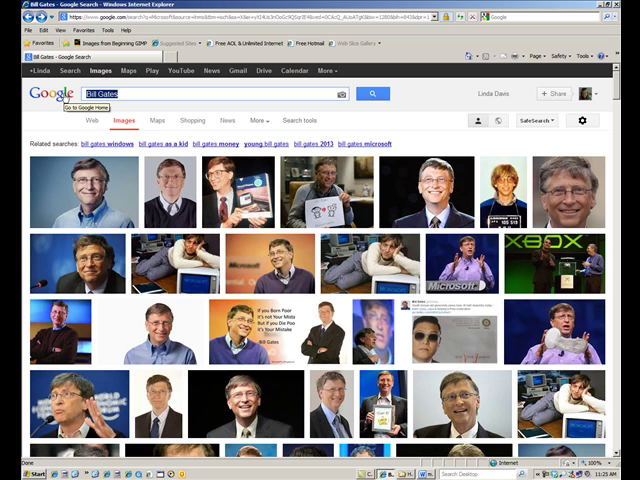
Step: Search Google Images for Steve Ballmer and save his portrait into the images folder
type("Steve Ballmer")
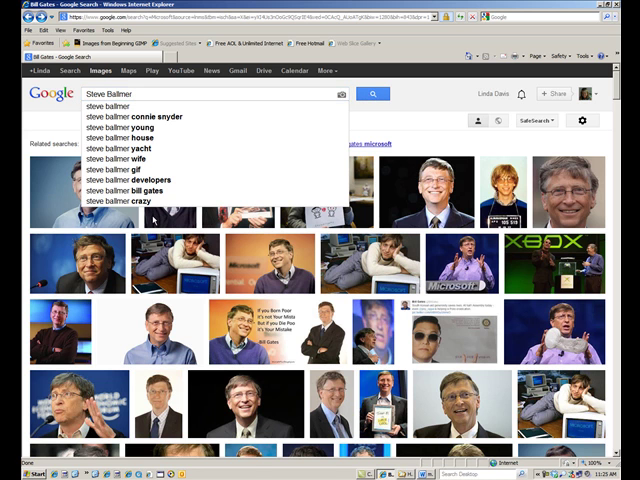
left_click(370, 92)
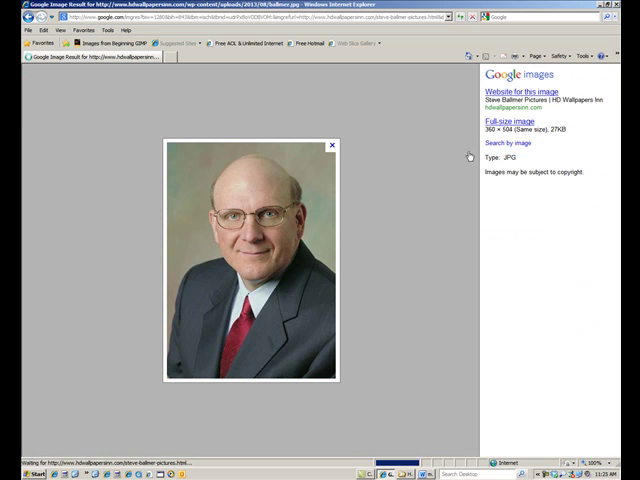
left_click(502, 120)
type("ballmer formal")
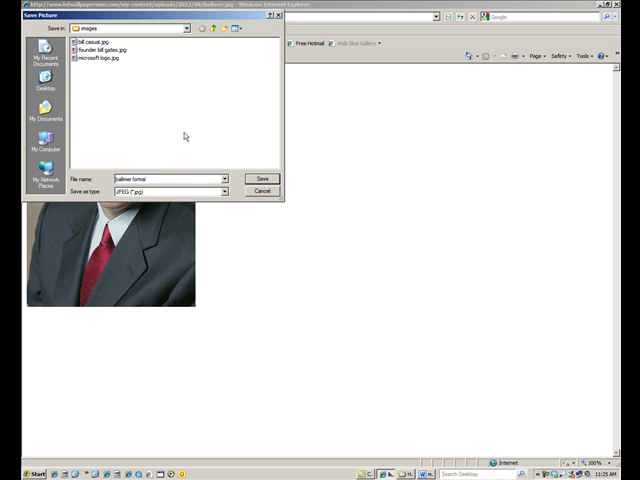
left_click(262, 180)
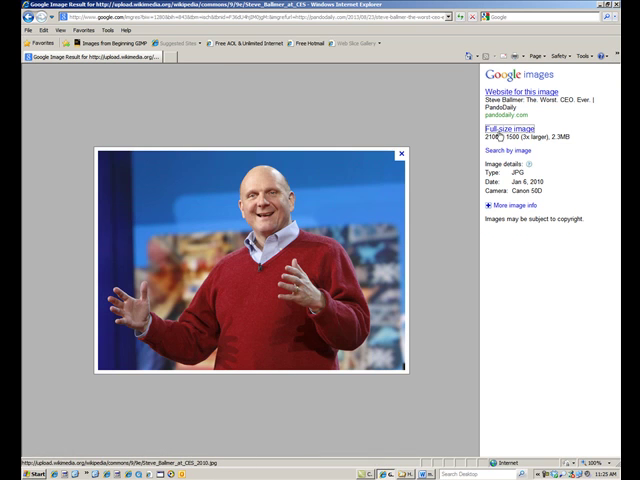
mouse_move(496, 128)
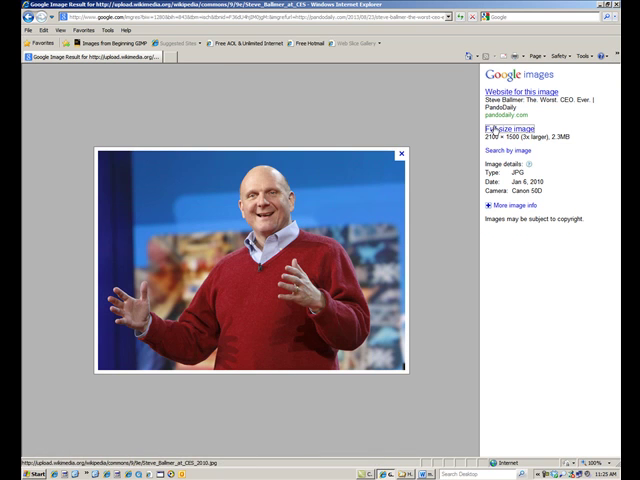
Step: Save the full-size photo of the man in the red sweater into the images folder
left_click(512, 128)
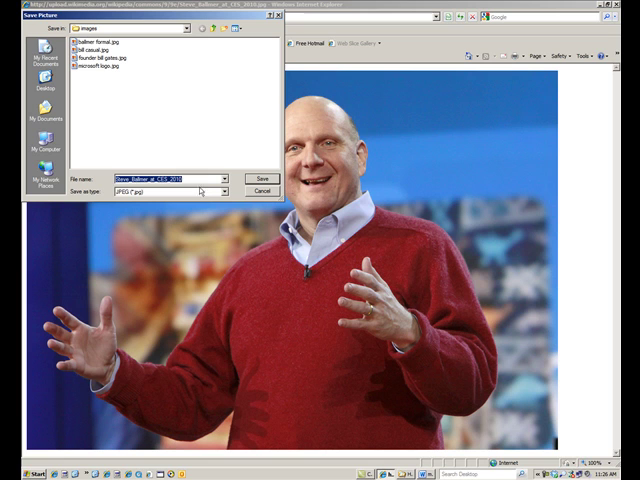
type("Stel")
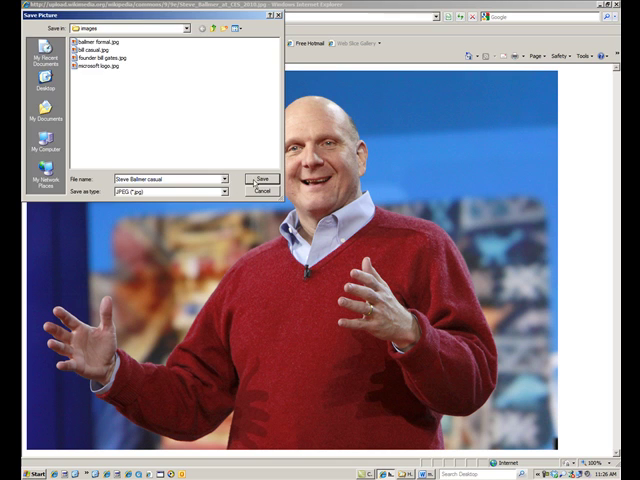
left_click(256, 180)
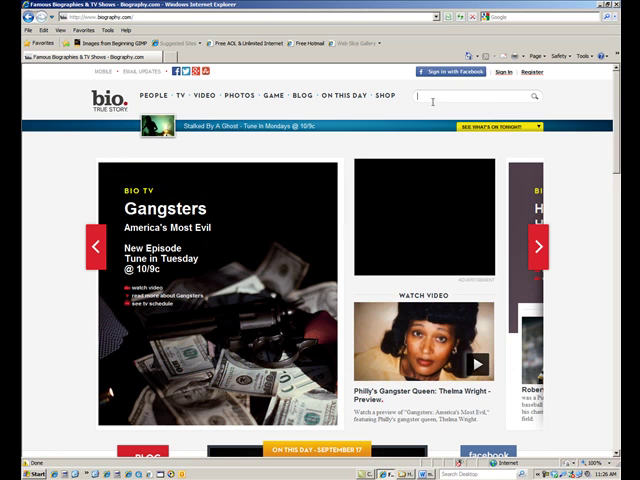
Step: Search Biography.com for 'bill' and pick Bill Gates from the suggestions
type("bill Gates")
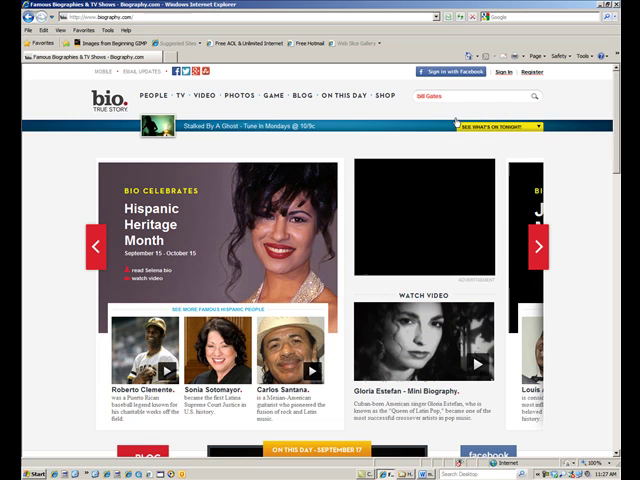
left_click(530, 98)
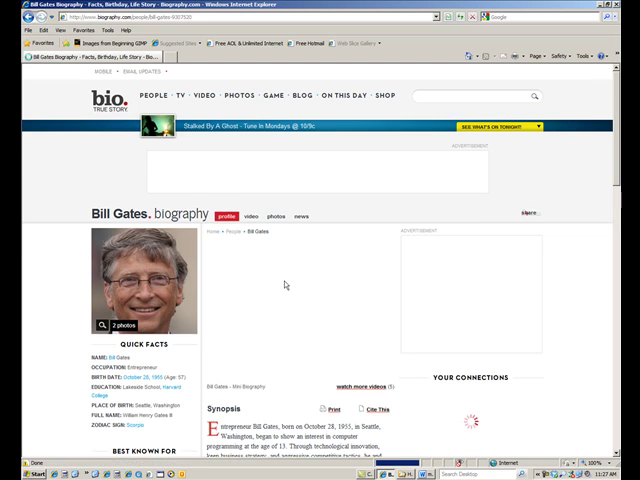
scroll("down", 3)
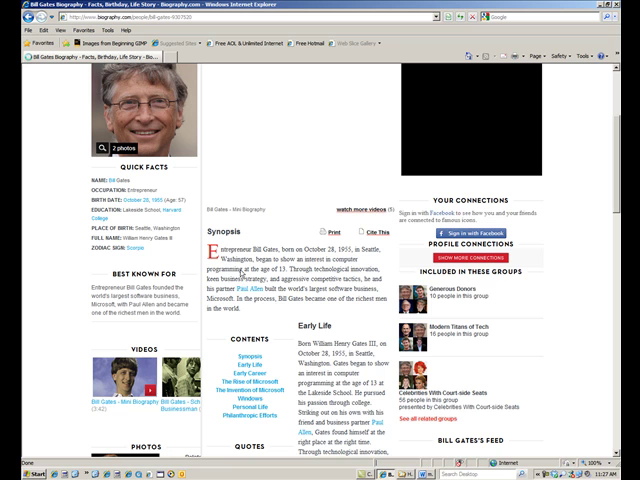
scroll("down", 3)
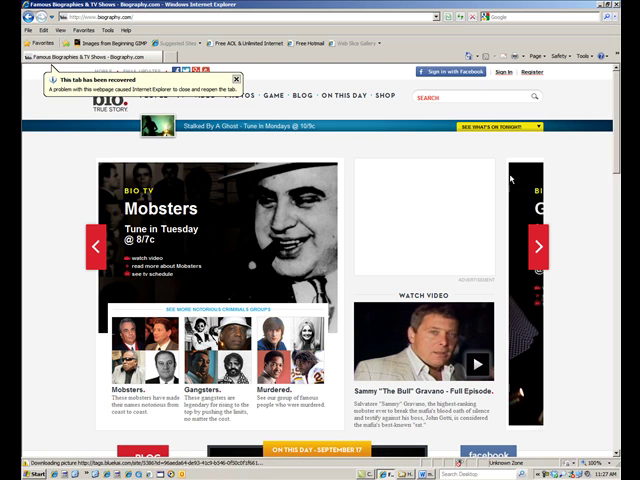
Step: Dismiss the tab recovery notice and search again for 'bill gates'
left_click(234, 80)
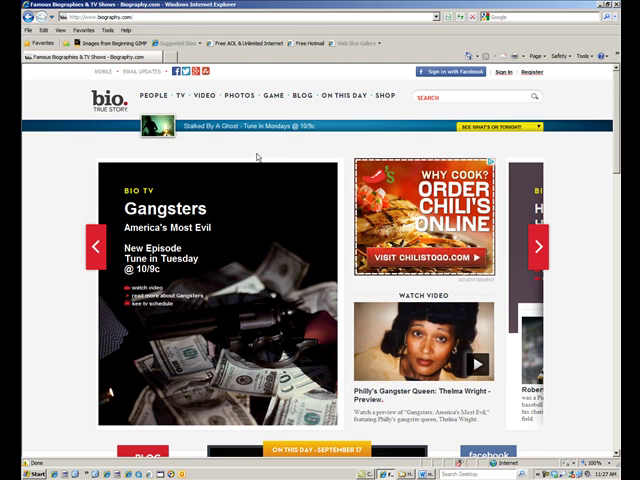
scroll("down", 3)
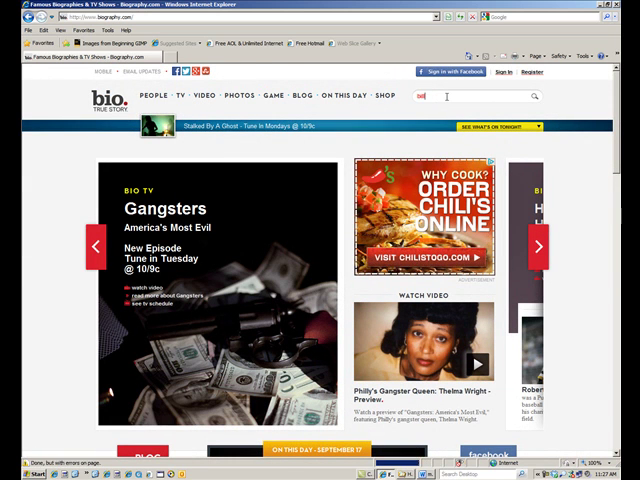
type("bill gates")
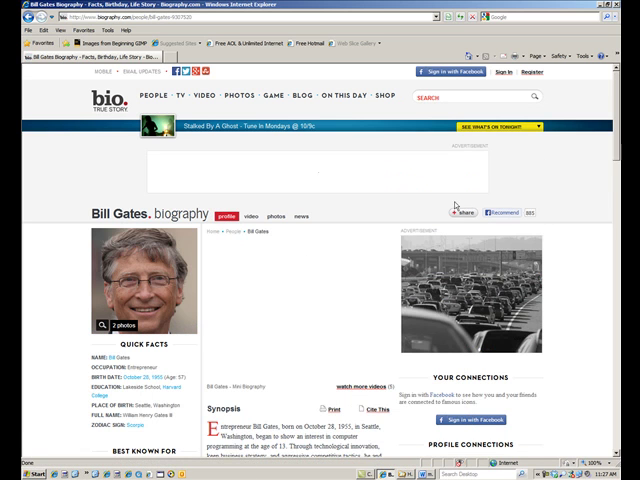
Step: Scroll down Bill Gates's biography to the Early Life section and copy its text
scroll("down", 3)
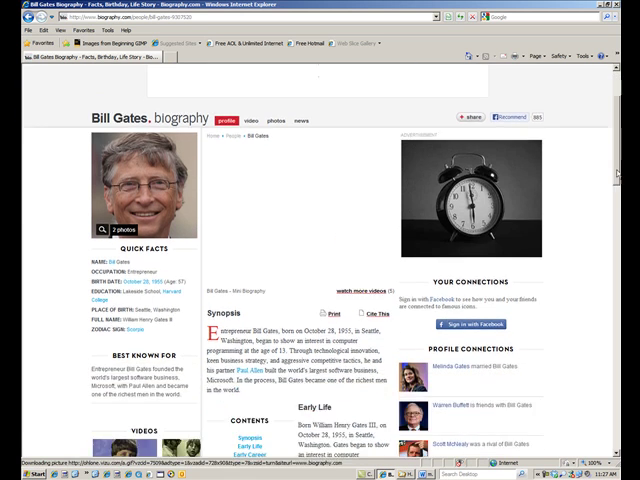
scroll("down", 3)
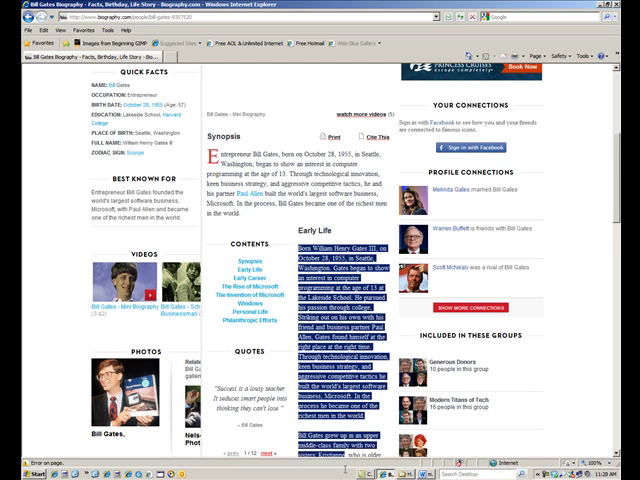
scroll("down", 3)
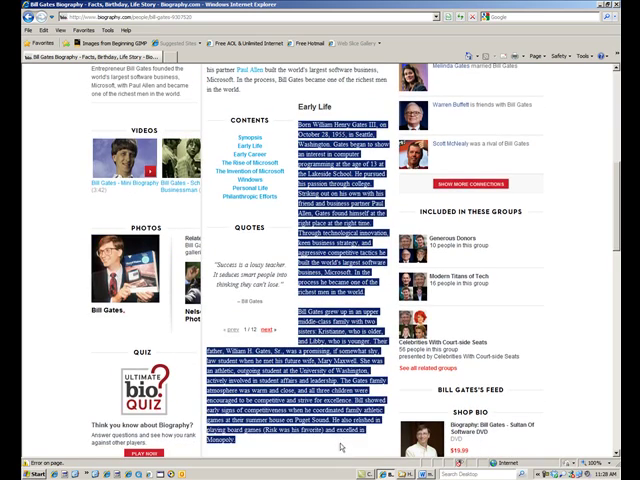
scroll("down", 3)
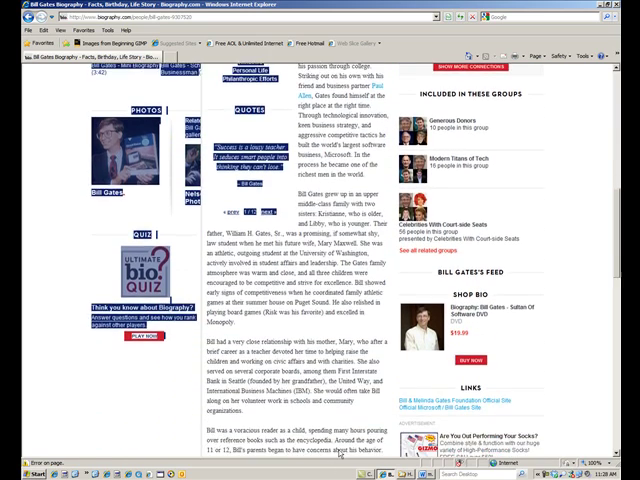
scroll("down", 3)
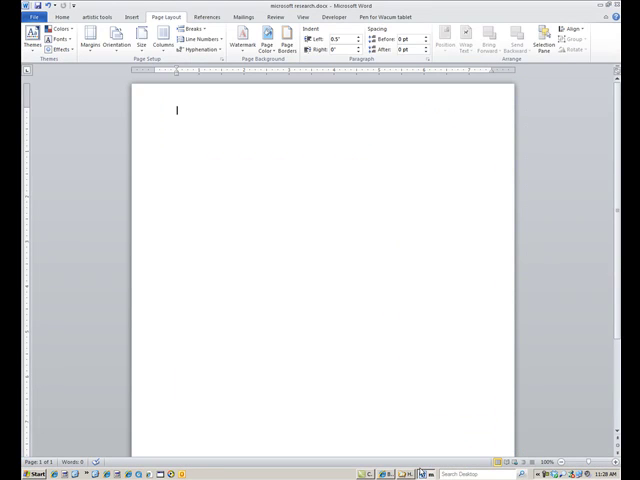
mouse_move(164, 132)
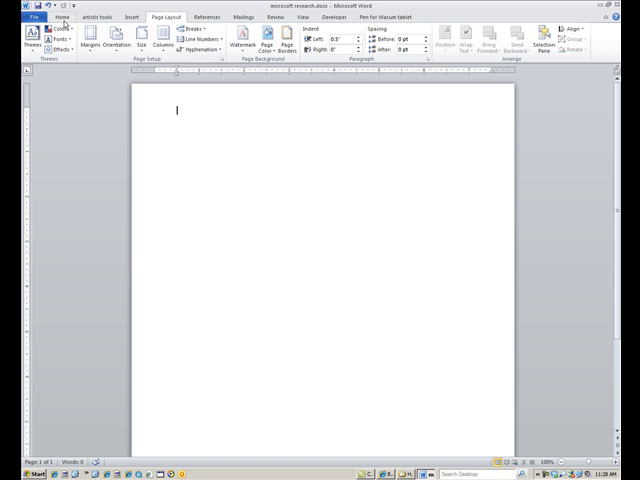
Step: Paste the copied Early Life text into the Word research document from the Home ribbon
left_click(58, 18)
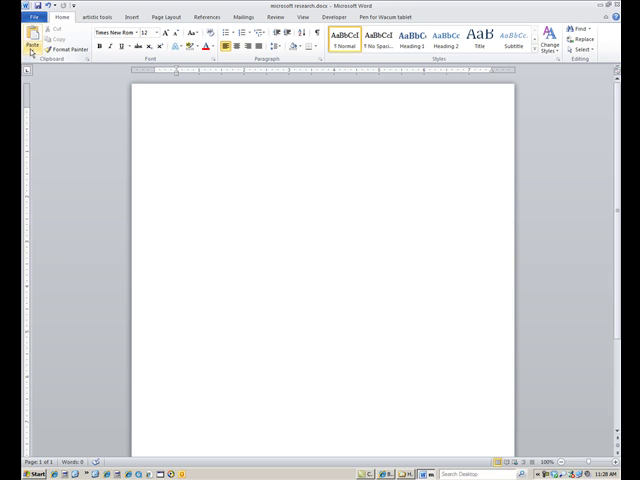
left_click(28, 52)
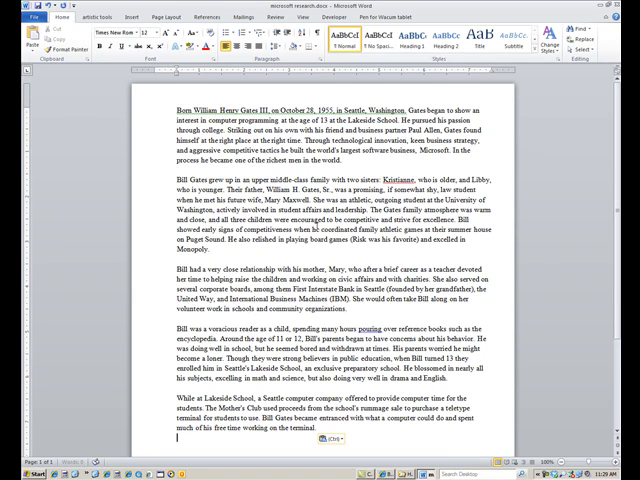
scroll("down", 3)
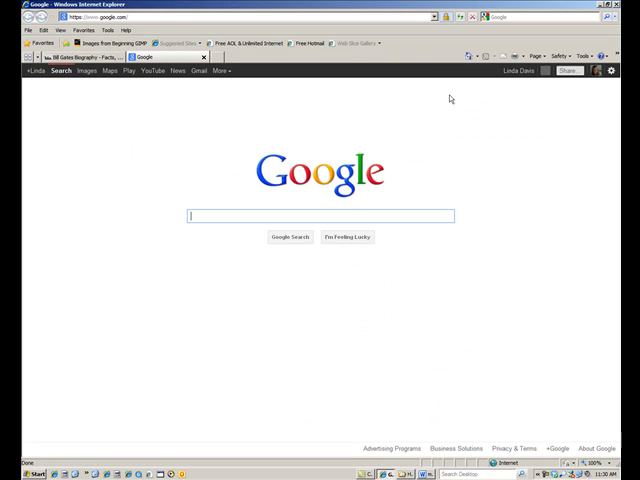
mouse_move(444, 114)
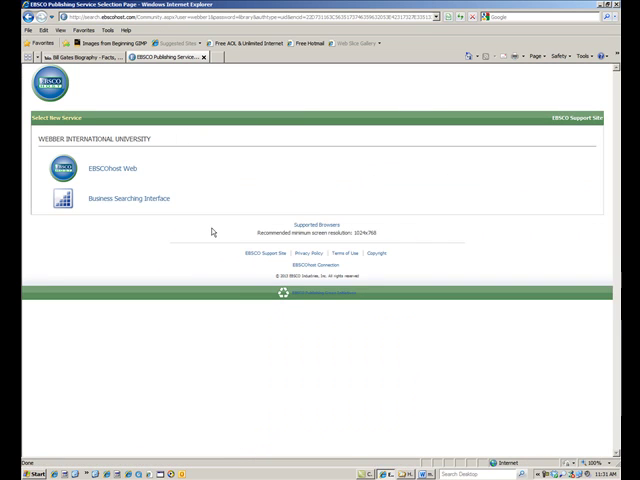
mouse_move(76, 168)
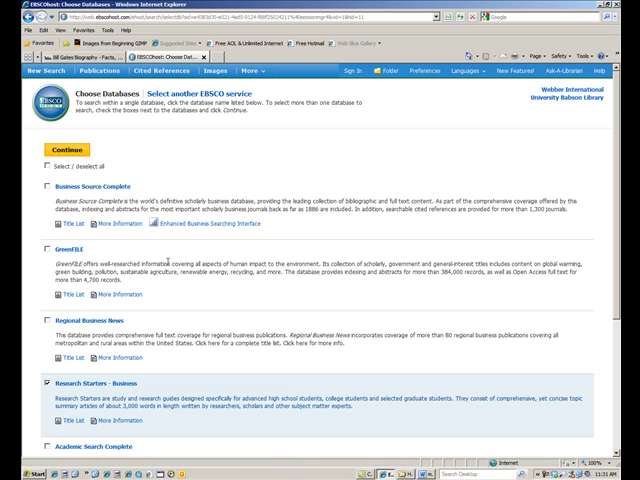
Step: With Business Source Complete ticked, continue to the EBSCOhost Basic Search page
scroll("down", 3)
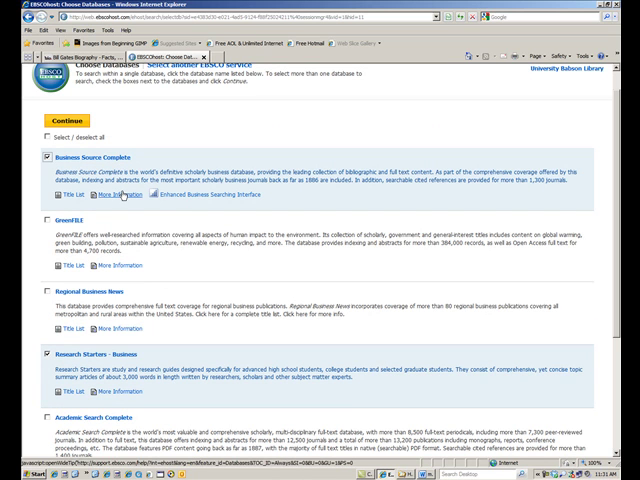
scroll("down", 3)
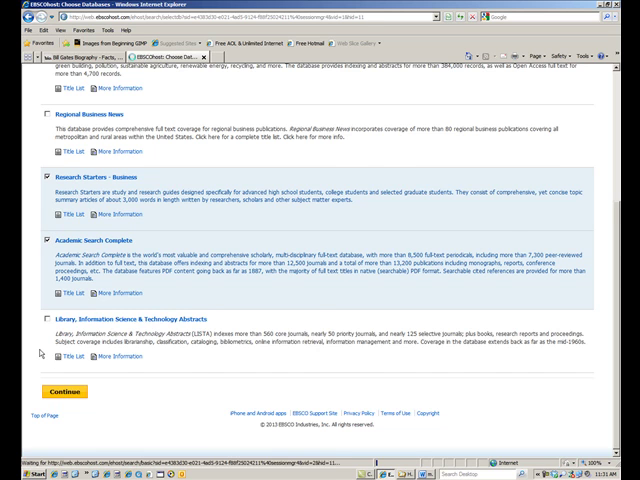
left_click(64, 382)
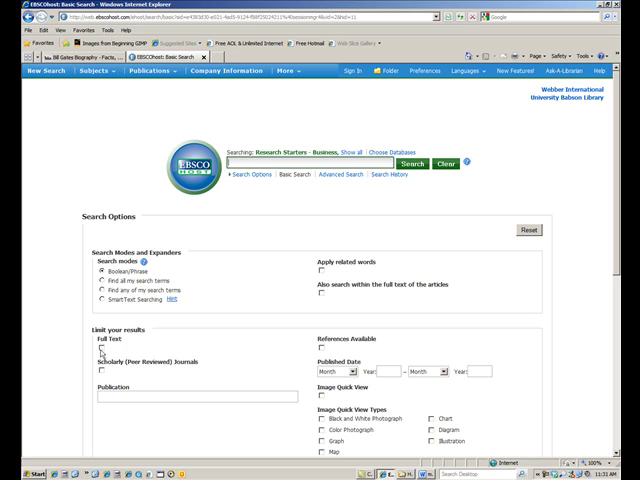
left_click(100, 350)
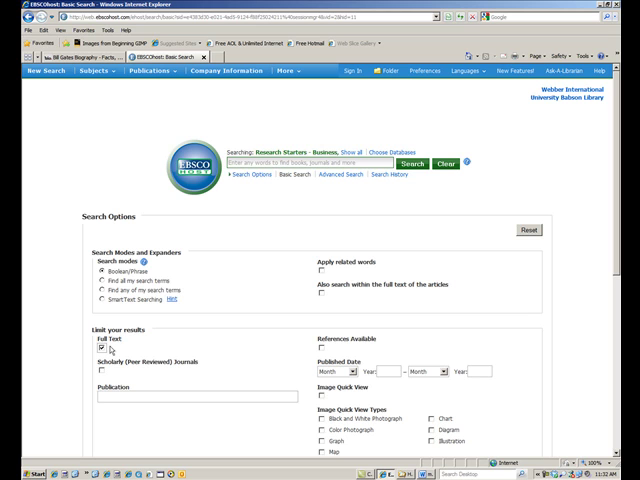
mouse_move(120, 350)
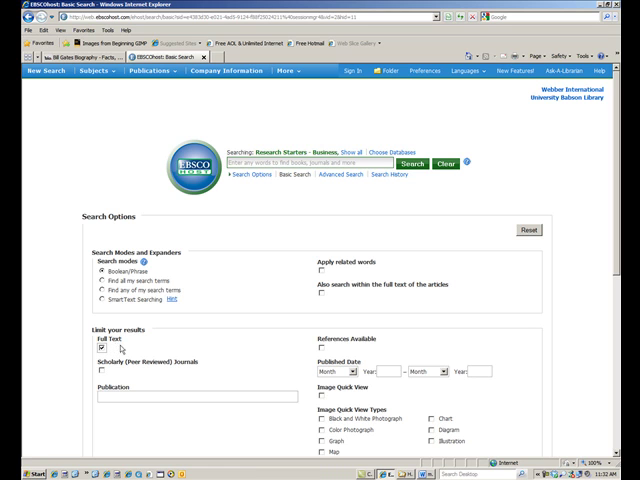
mouse_move(100, 380)
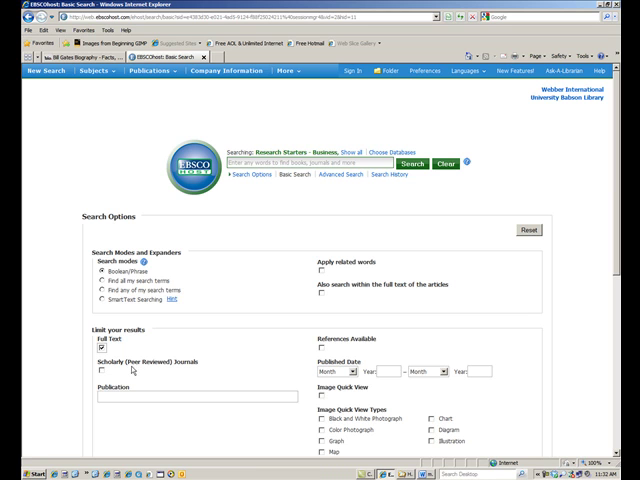
mouse_move(248, 224)
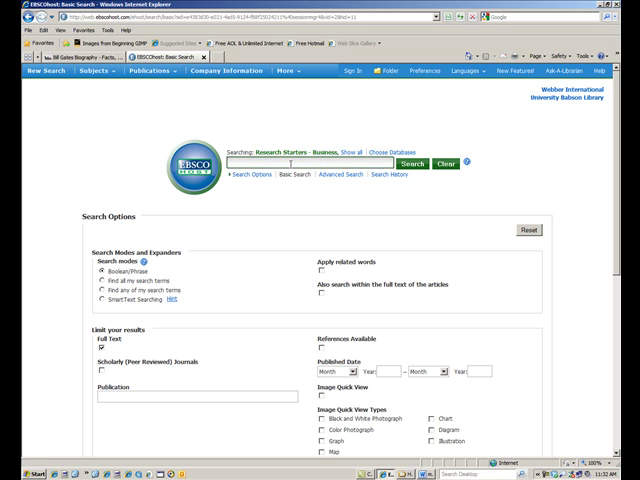
Step: Search Business Source for 'Microsoft and Bill Gates and Steve Ballmer' and view the results
type("Mid")
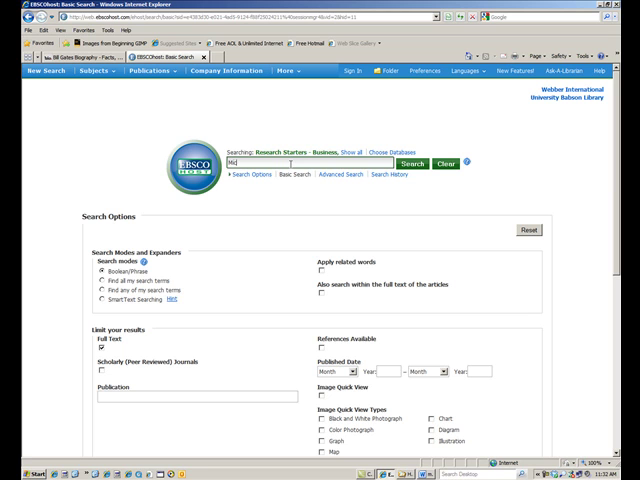
type("Microsoft")
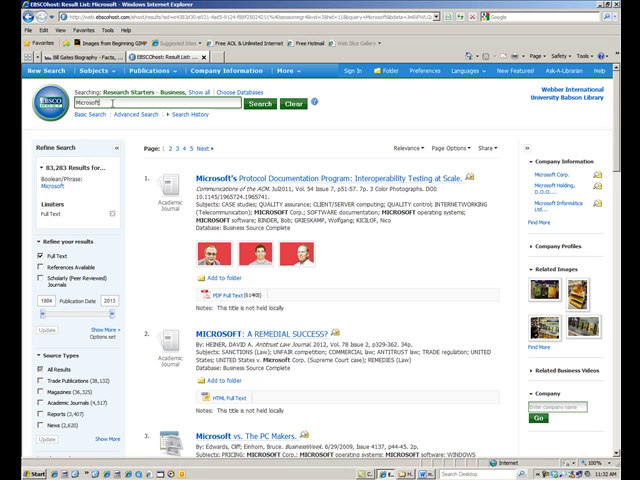
type("nad")
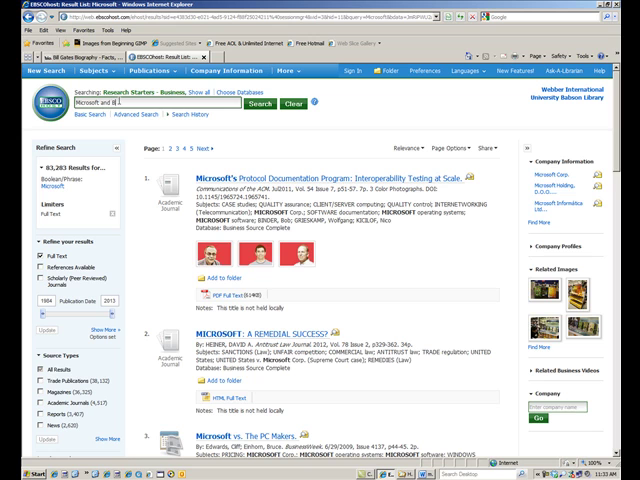
type("BillGates")
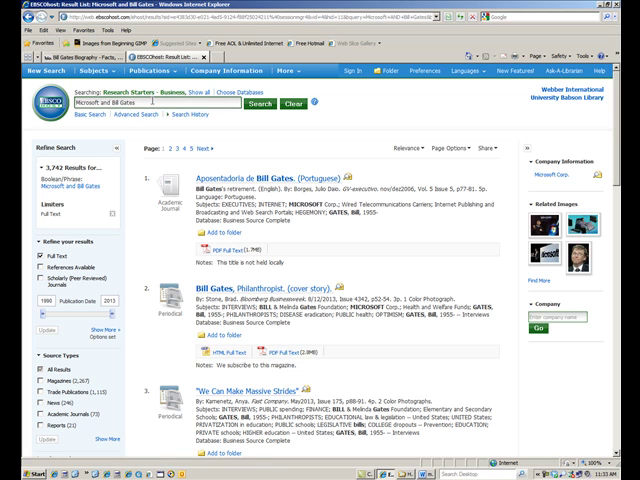
type("and Steve Ballmer")
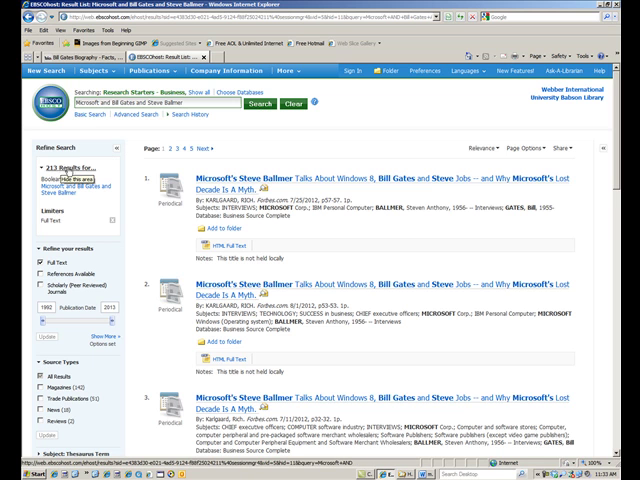
scroll("down", 3)
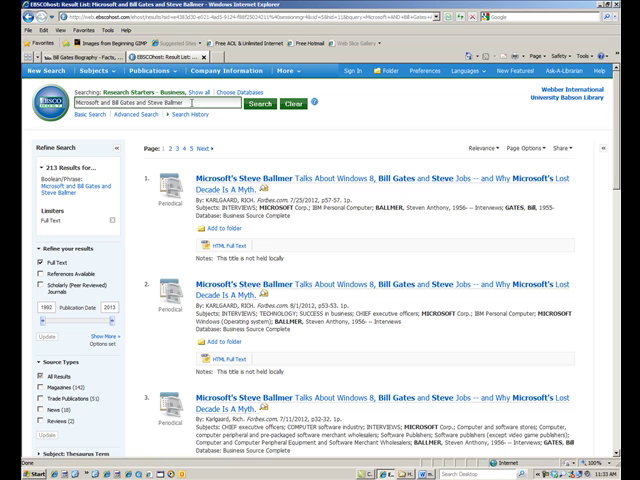
Step: Append 'and surface' to the search and scroll through the narrowed results
type("and")
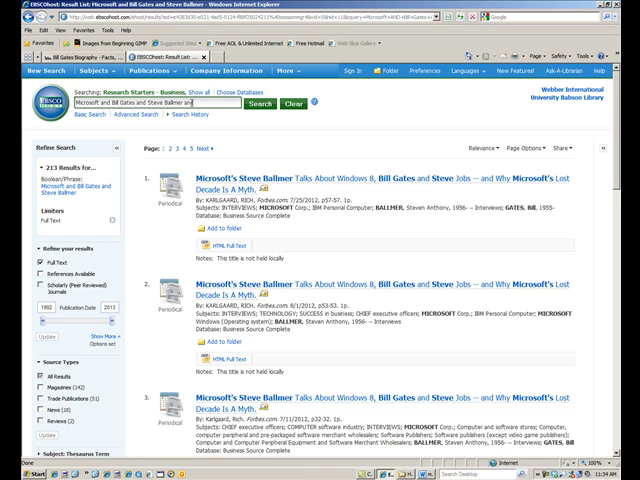
type("surface")
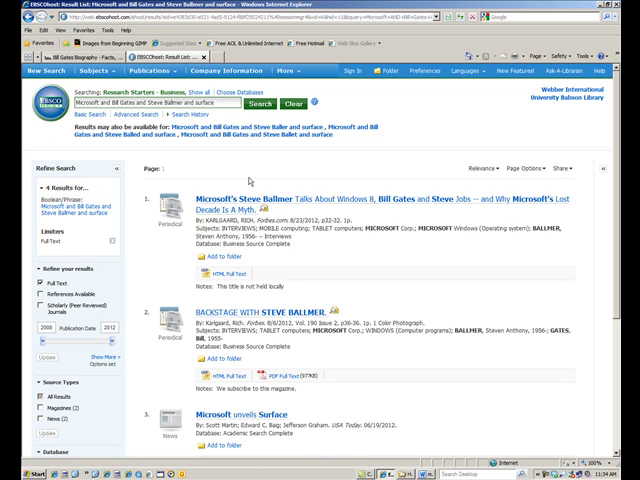
scroll("down", 3)
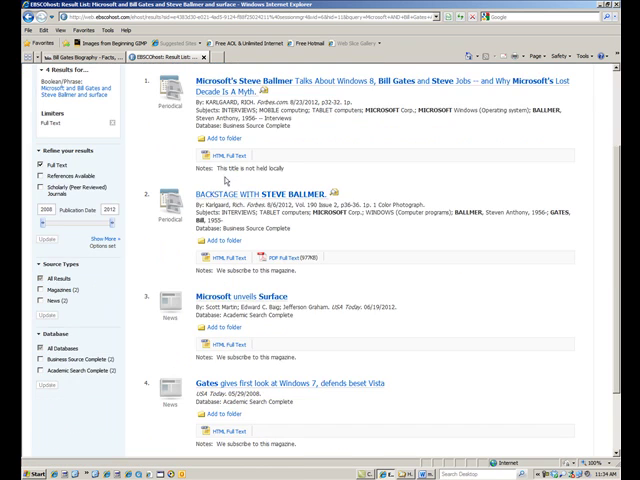
scroll("down", 3)
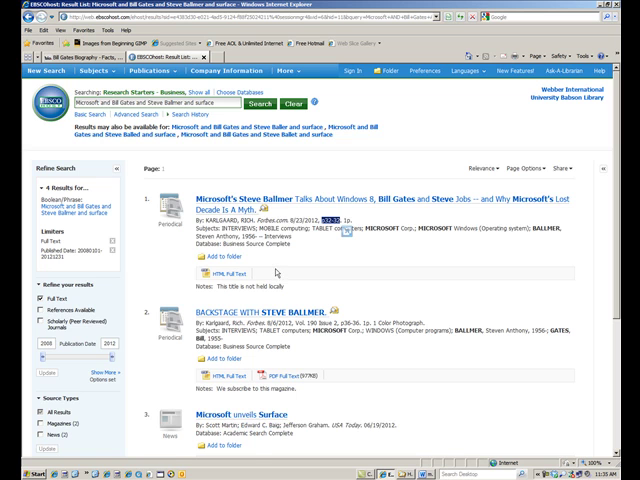
scroll("down", 3)
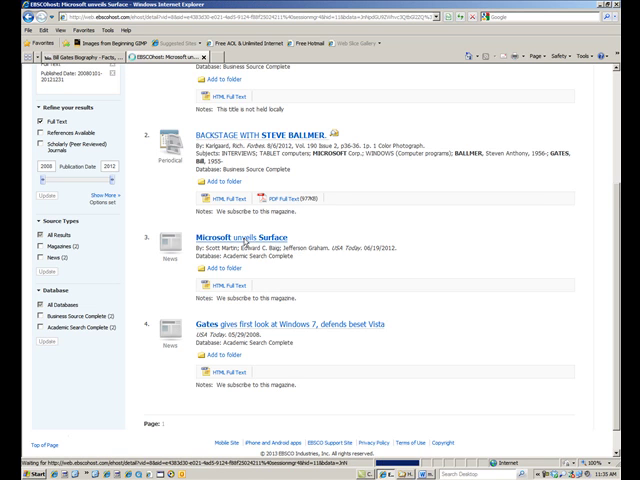
Step: Open the HTML Full Text of 'Microsoft unveils Surface' and read through the article
left_click(222, 228)
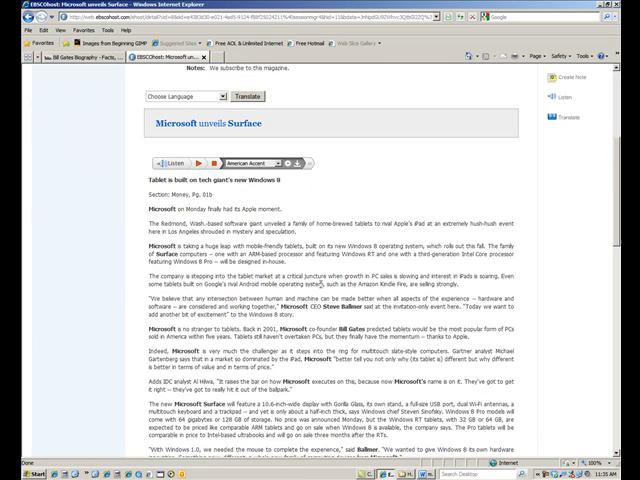
scroll("down", 3)
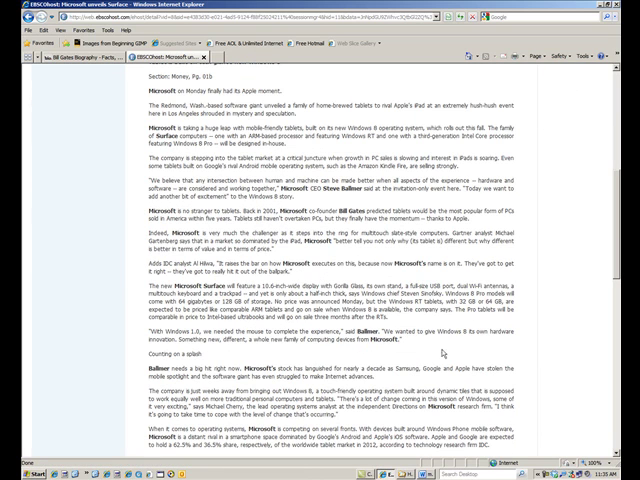
scroll("down", 3)
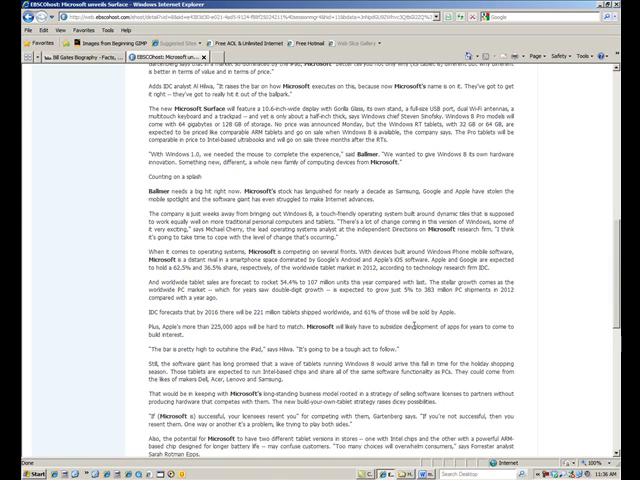
scroll("down", 3)
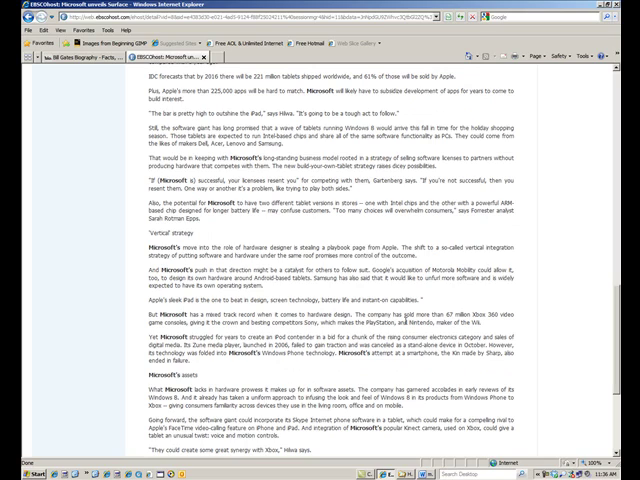
scroll("down", 3)
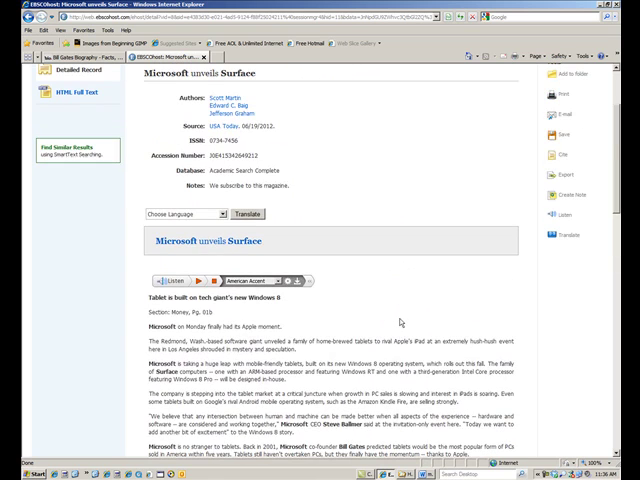
scroll("down", 3)
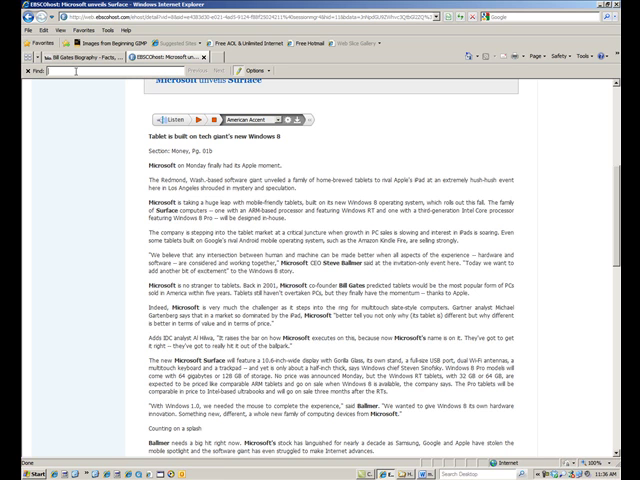
scroll("down", 3)
type("kinect")
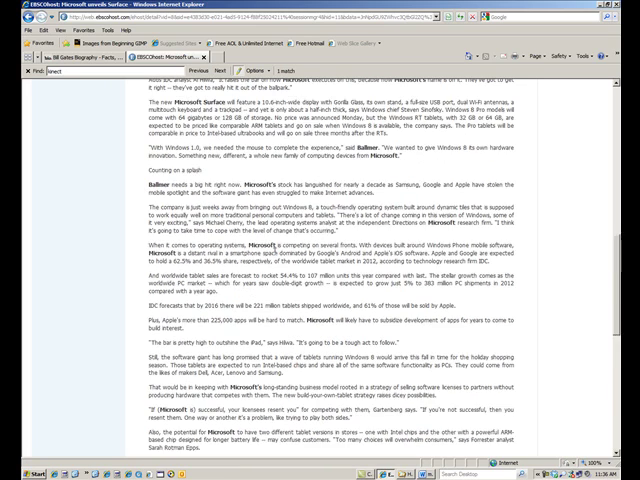
scroll("down", 3)
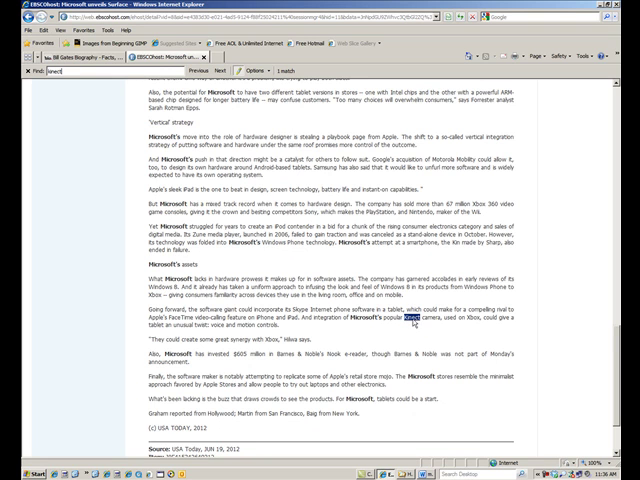
scroll("down", 3)
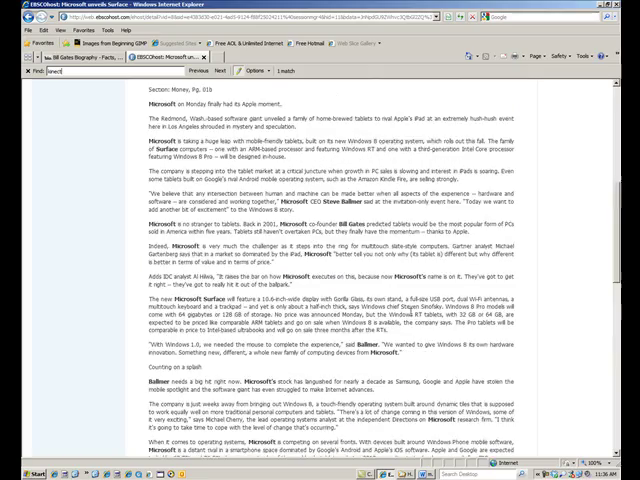
scroll("down", 3)
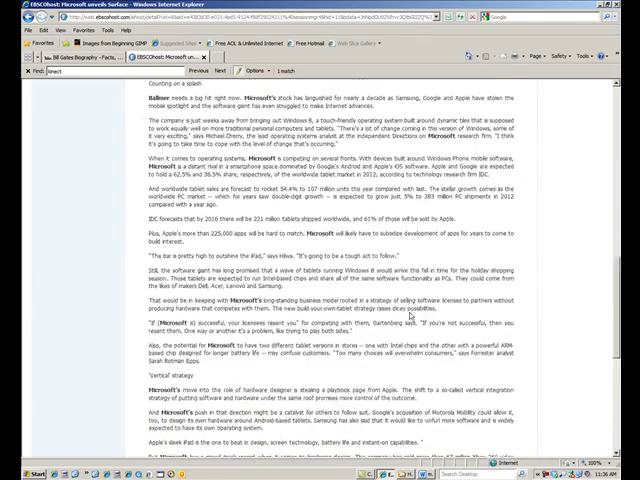
scroll("up", 3)
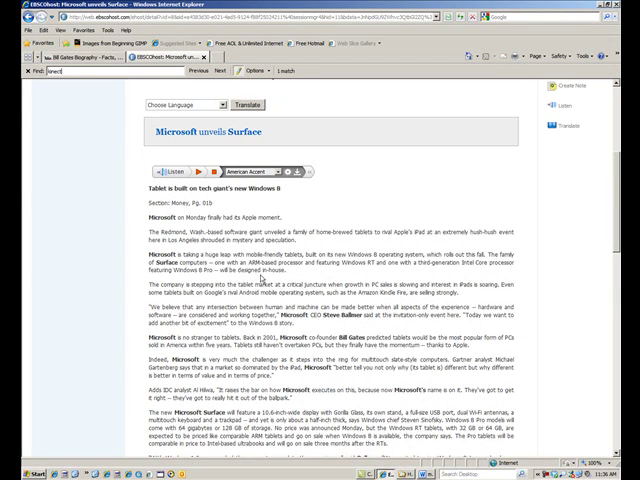
mouse_move(258, 272)
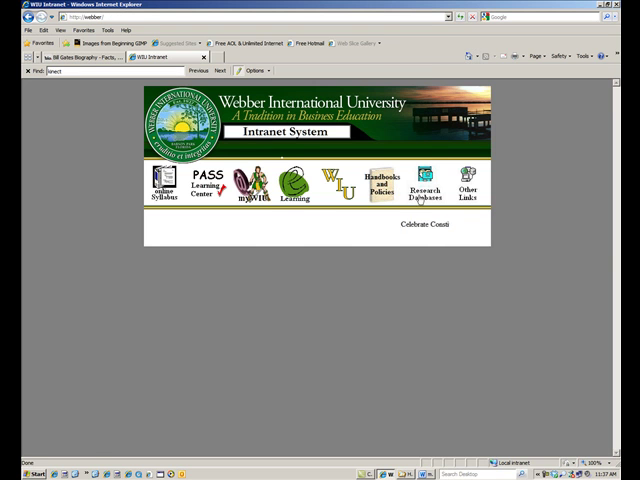
Step: Open Research Databases from the Webber intranet, submit the LIRN ID and browse the databases list
left_click(428, 184)
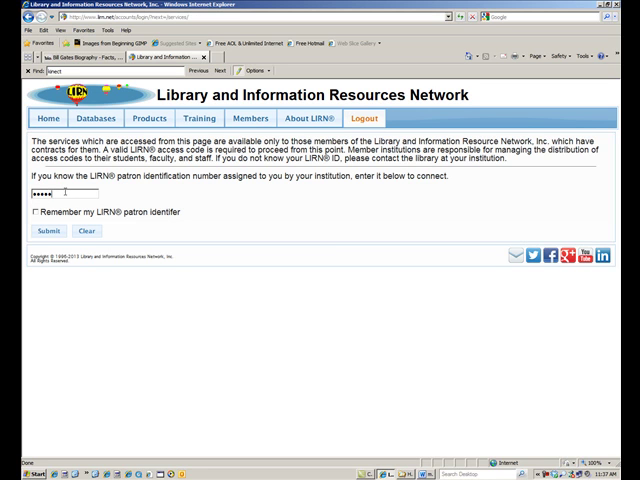
left_click(44, 232)
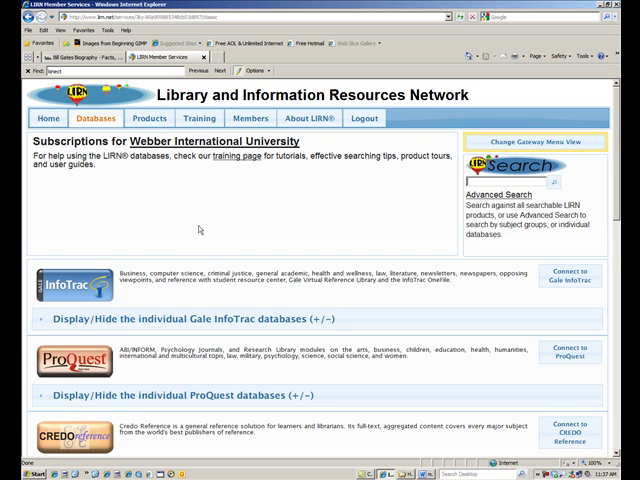
scroll("down", 3)
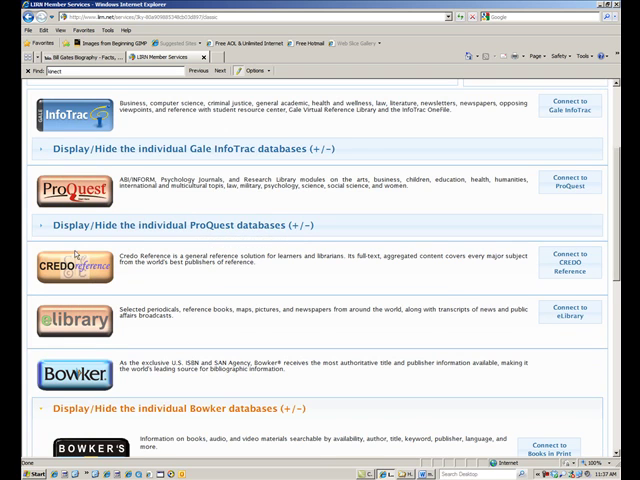
scroll("down", 3)
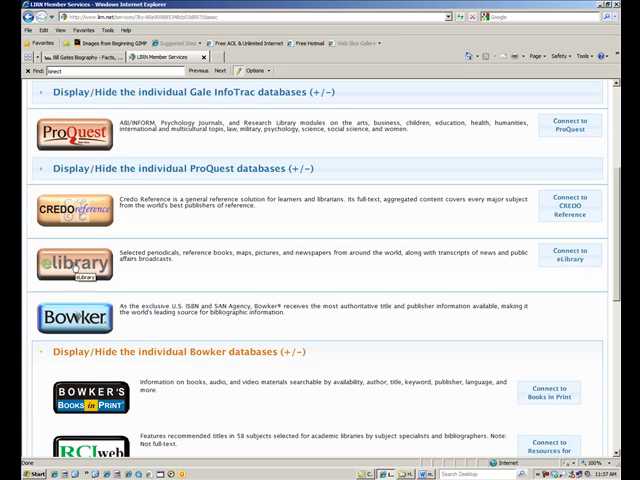
scroll("down", 3)
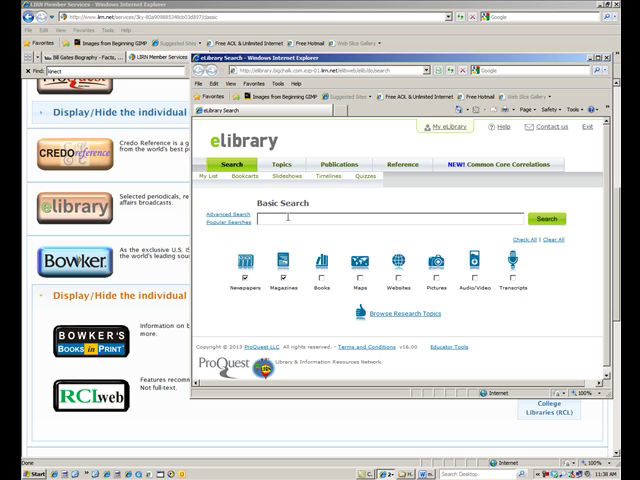
Step: Search ProQuest eLibrary for 'Apple and Steve Jobs and Tim Cook'
type("Apple")
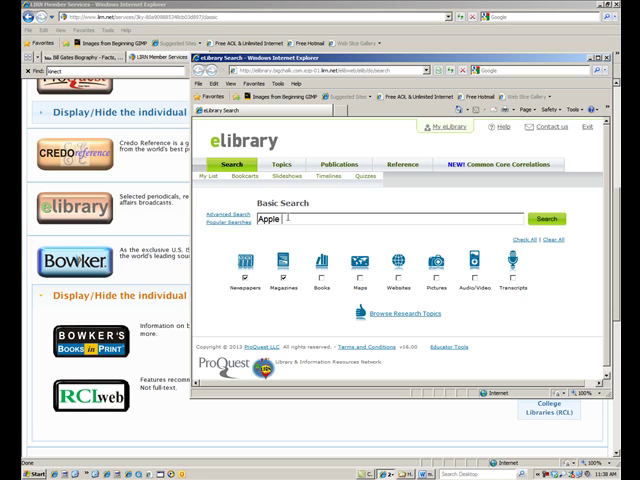
type("and Steve")
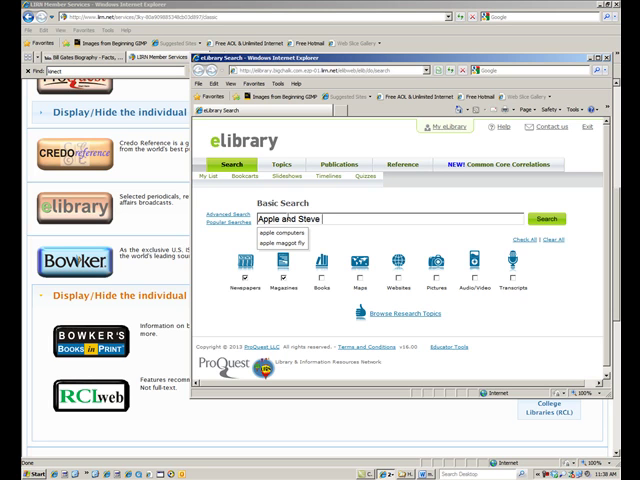
type("Jobs a")
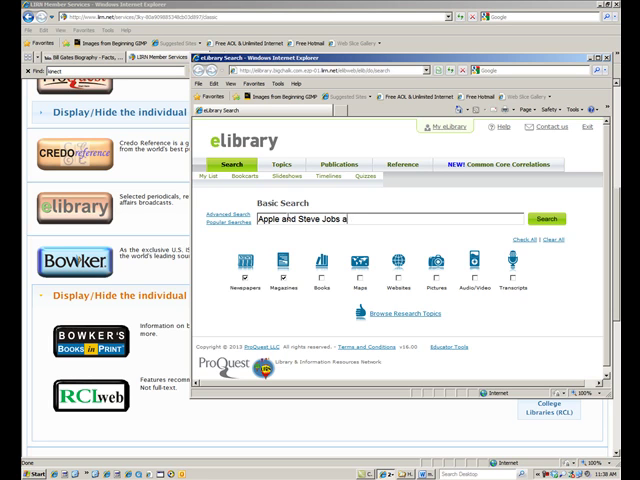
type("nd Tim Cook")
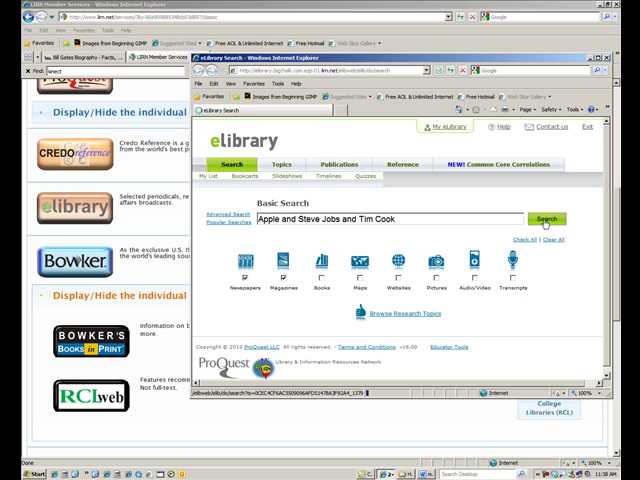
left_click(546, 220)
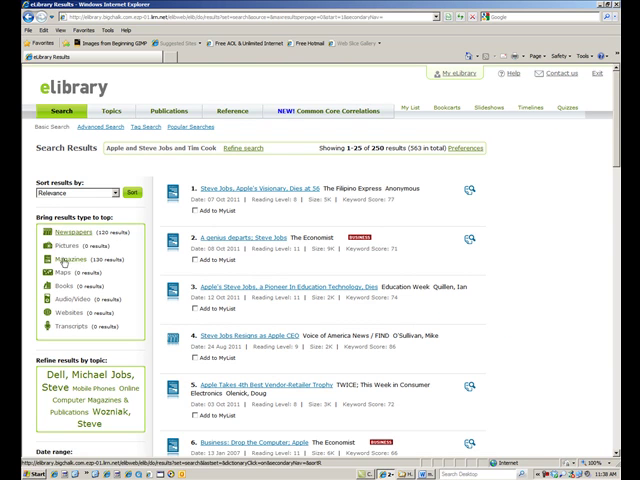
mouse_move(52, 312)
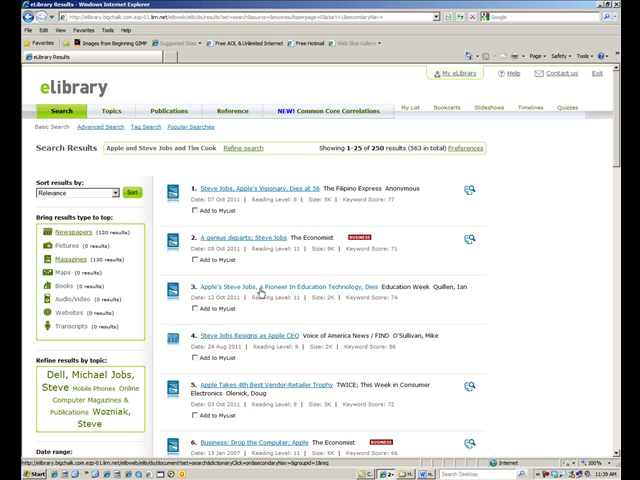
Step: Open the Economist result 'A geeky dynasty: Steve Jobs'
scroll("down", 3)
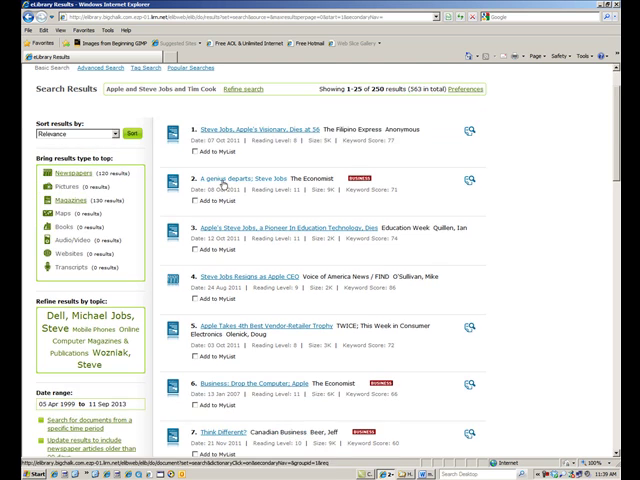
left_click(236, 180)
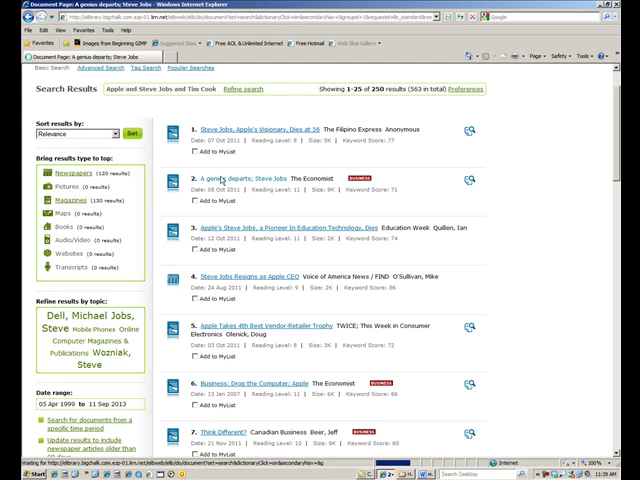
Step: Open the Document View for 'A geeky dynasty: Steve Jobs' and read through its full text
left_click(246, 180)
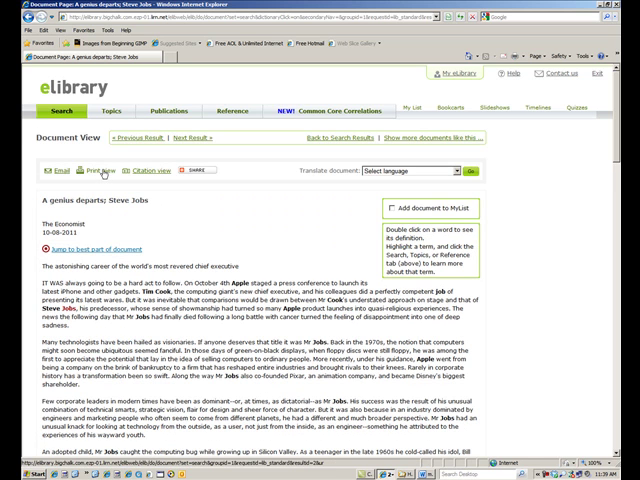
mouse_move(100, 172)
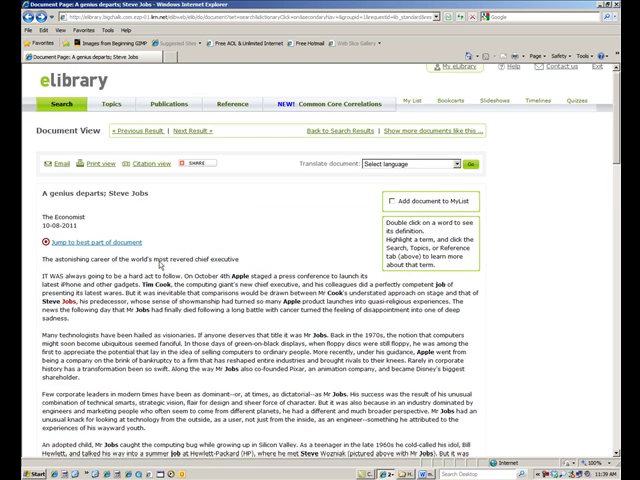
scroll("down", 3)
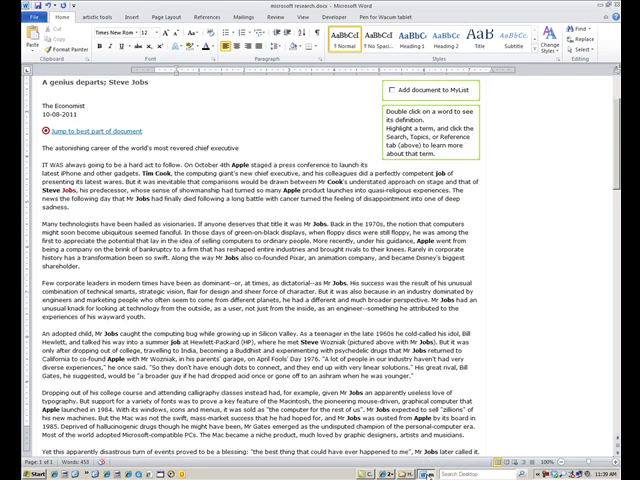
Step: Paste the Economist Steve Jobs article text into the Word document under the Biography.com citation
scroll("down", 3)
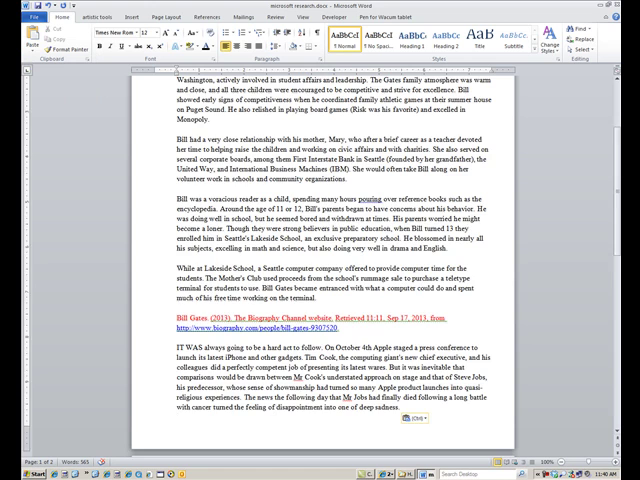
scroll("down", 3)
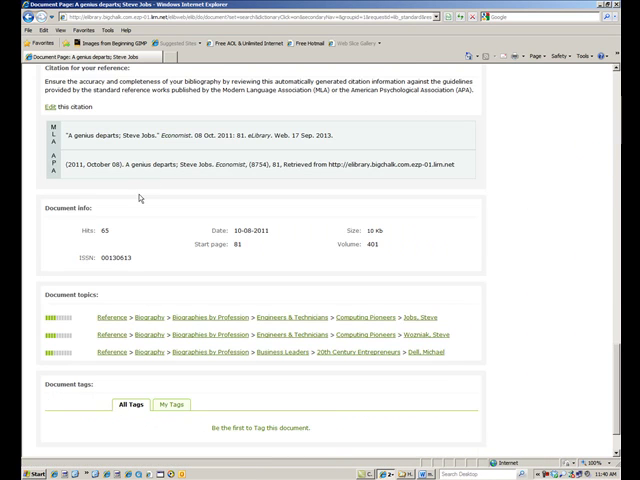
mouse_move(140, 196)
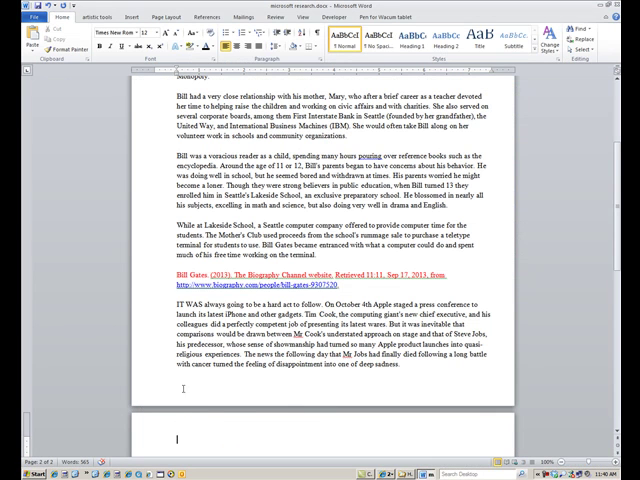
Step: Paste the eLibrary APA citation for the Steve Jobs article beneath the pasted text in Word
scroll("down", 3)
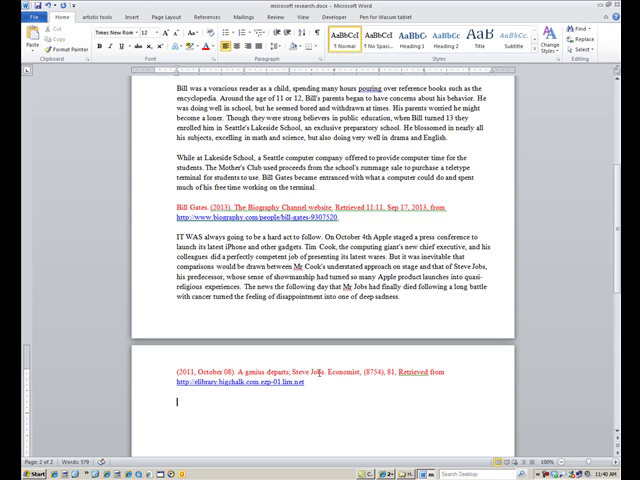
scroll("down", 3)
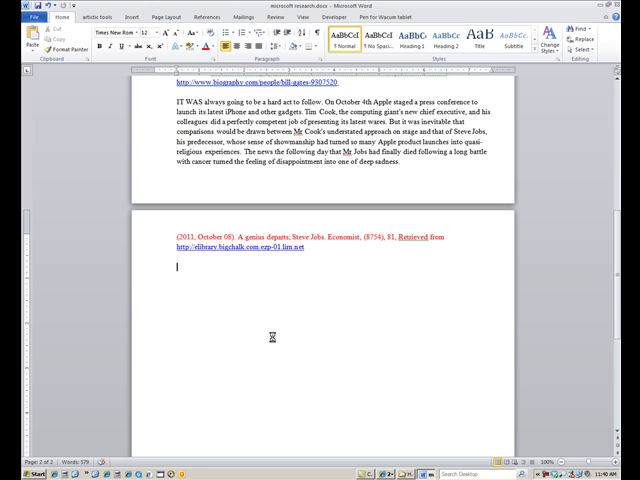
mouse_move(380, 436)
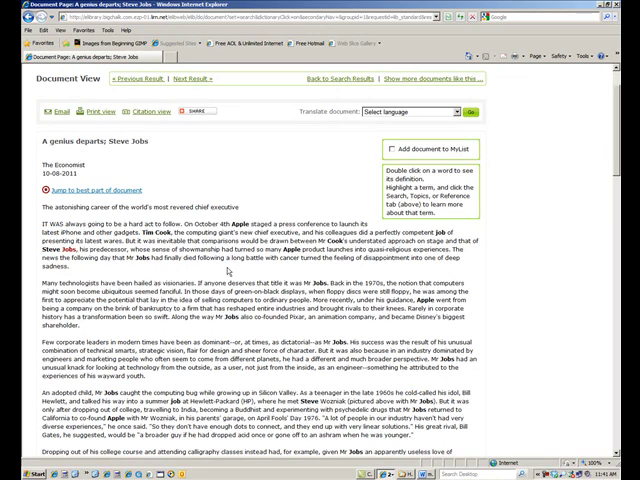
Step: Scroll the eLibrary Document View of the Steve Jobs article back into view
scroll("down", 3)
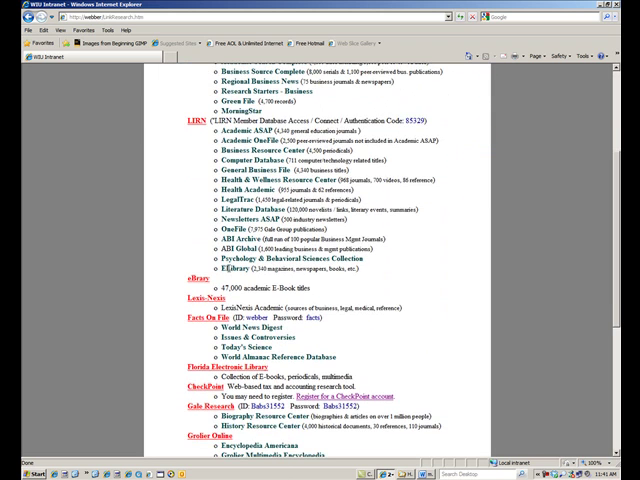
mouse_move(192, 300)
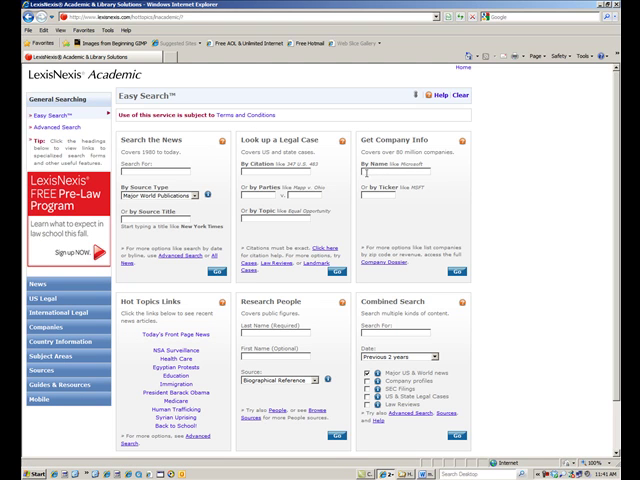
Step: Enter 'Microsoft' as the company name in the Get Company Info box
type("Md")
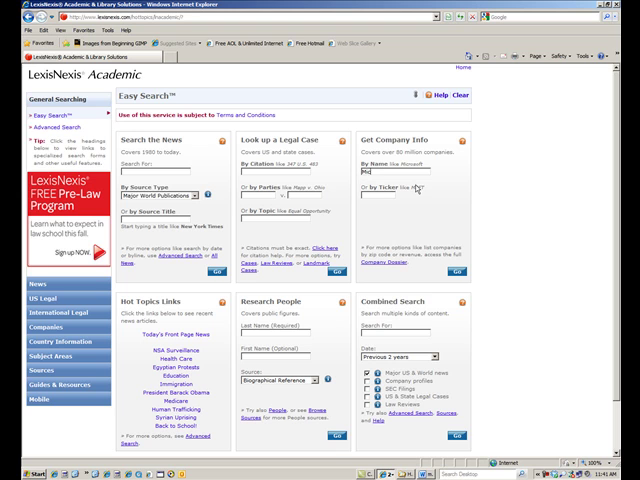
type("Microsoft")
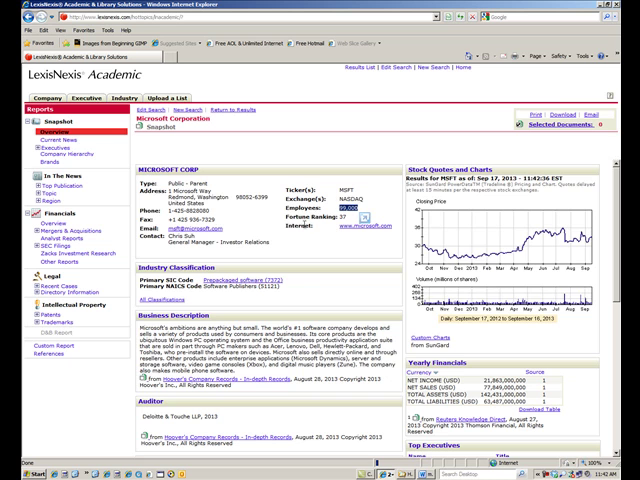
Step: Scroll the Microsoft Corporation snapshot down to legal counsel, board of directors and top executives
scroll("down", 3)
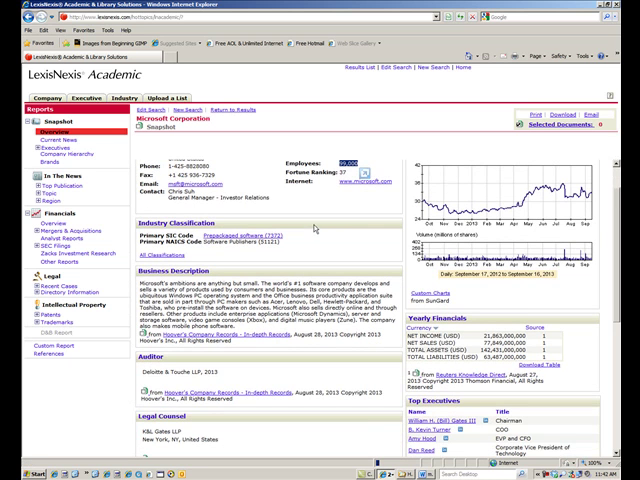
scroll("down", 3)
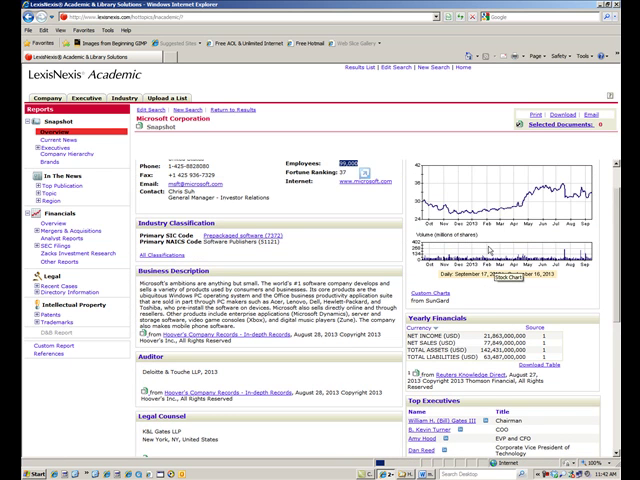
scroll("down", 3)
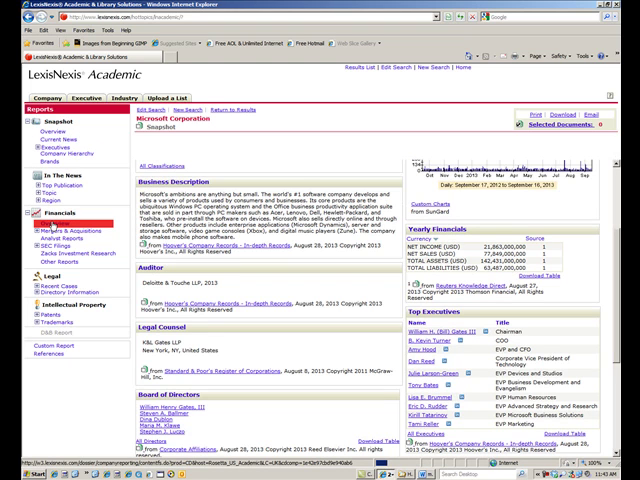
Step: Show Microsoft's Corporate Financials and review the balance sheet, income statement, cash flow and ratio tables
left_click(44, 228)
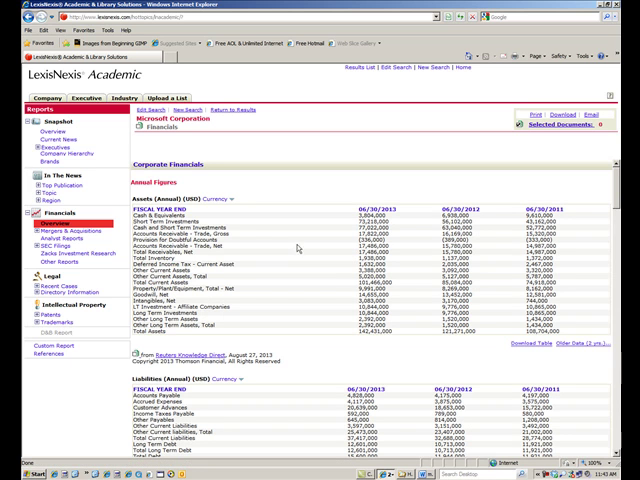
scroll("down", 3)
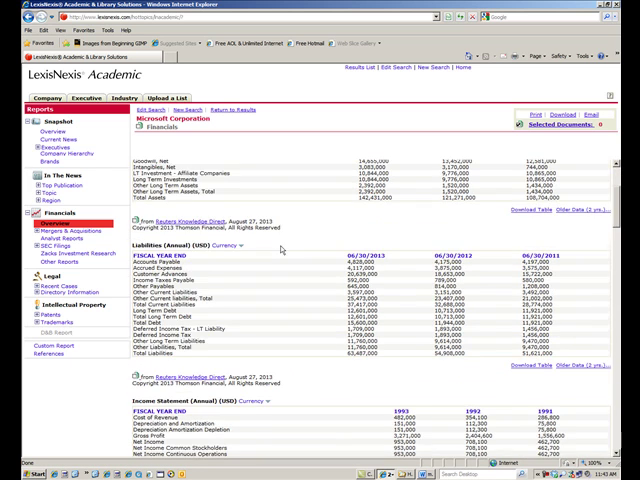
scroll("down", 3)
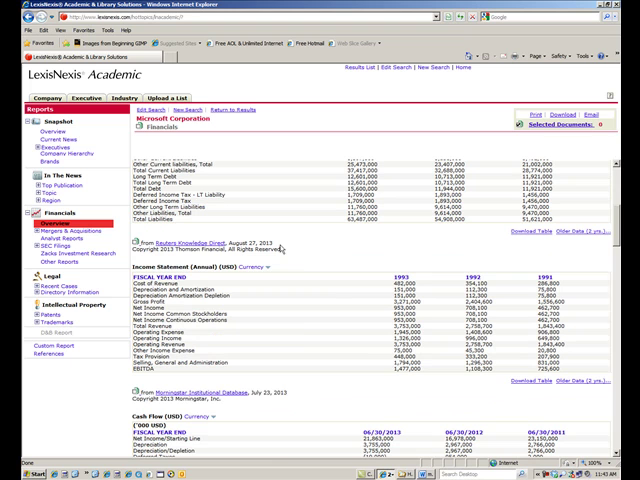
scroll("down", 3)
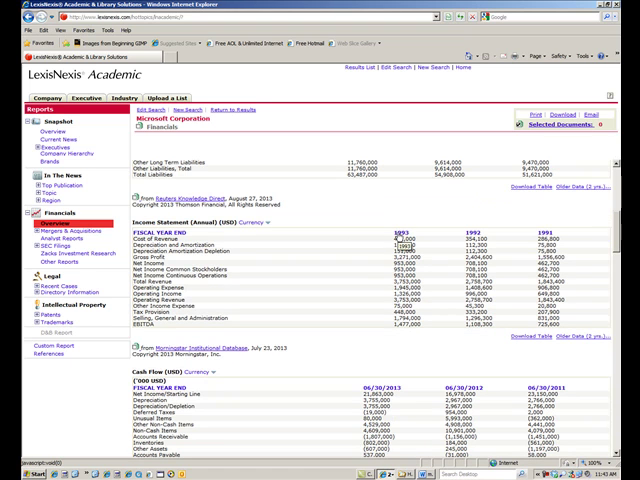
scroll("down", 3)
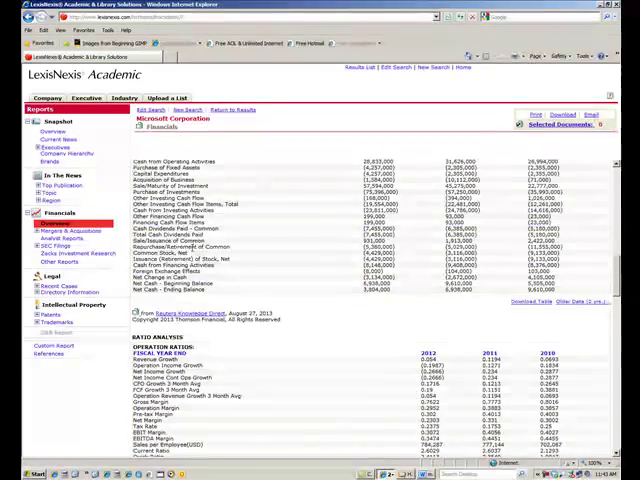
scroll("down", 3)
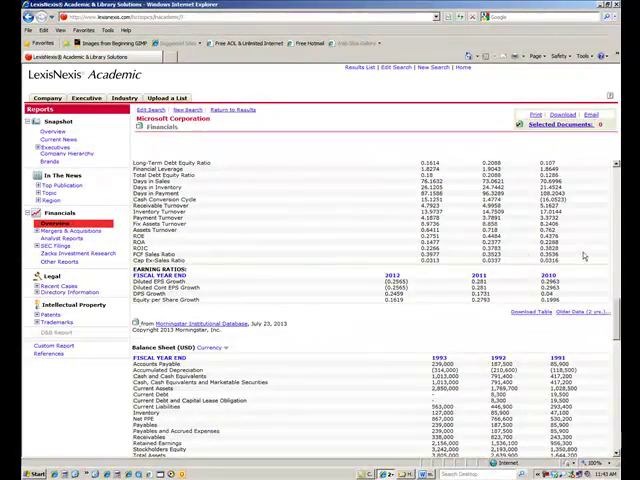